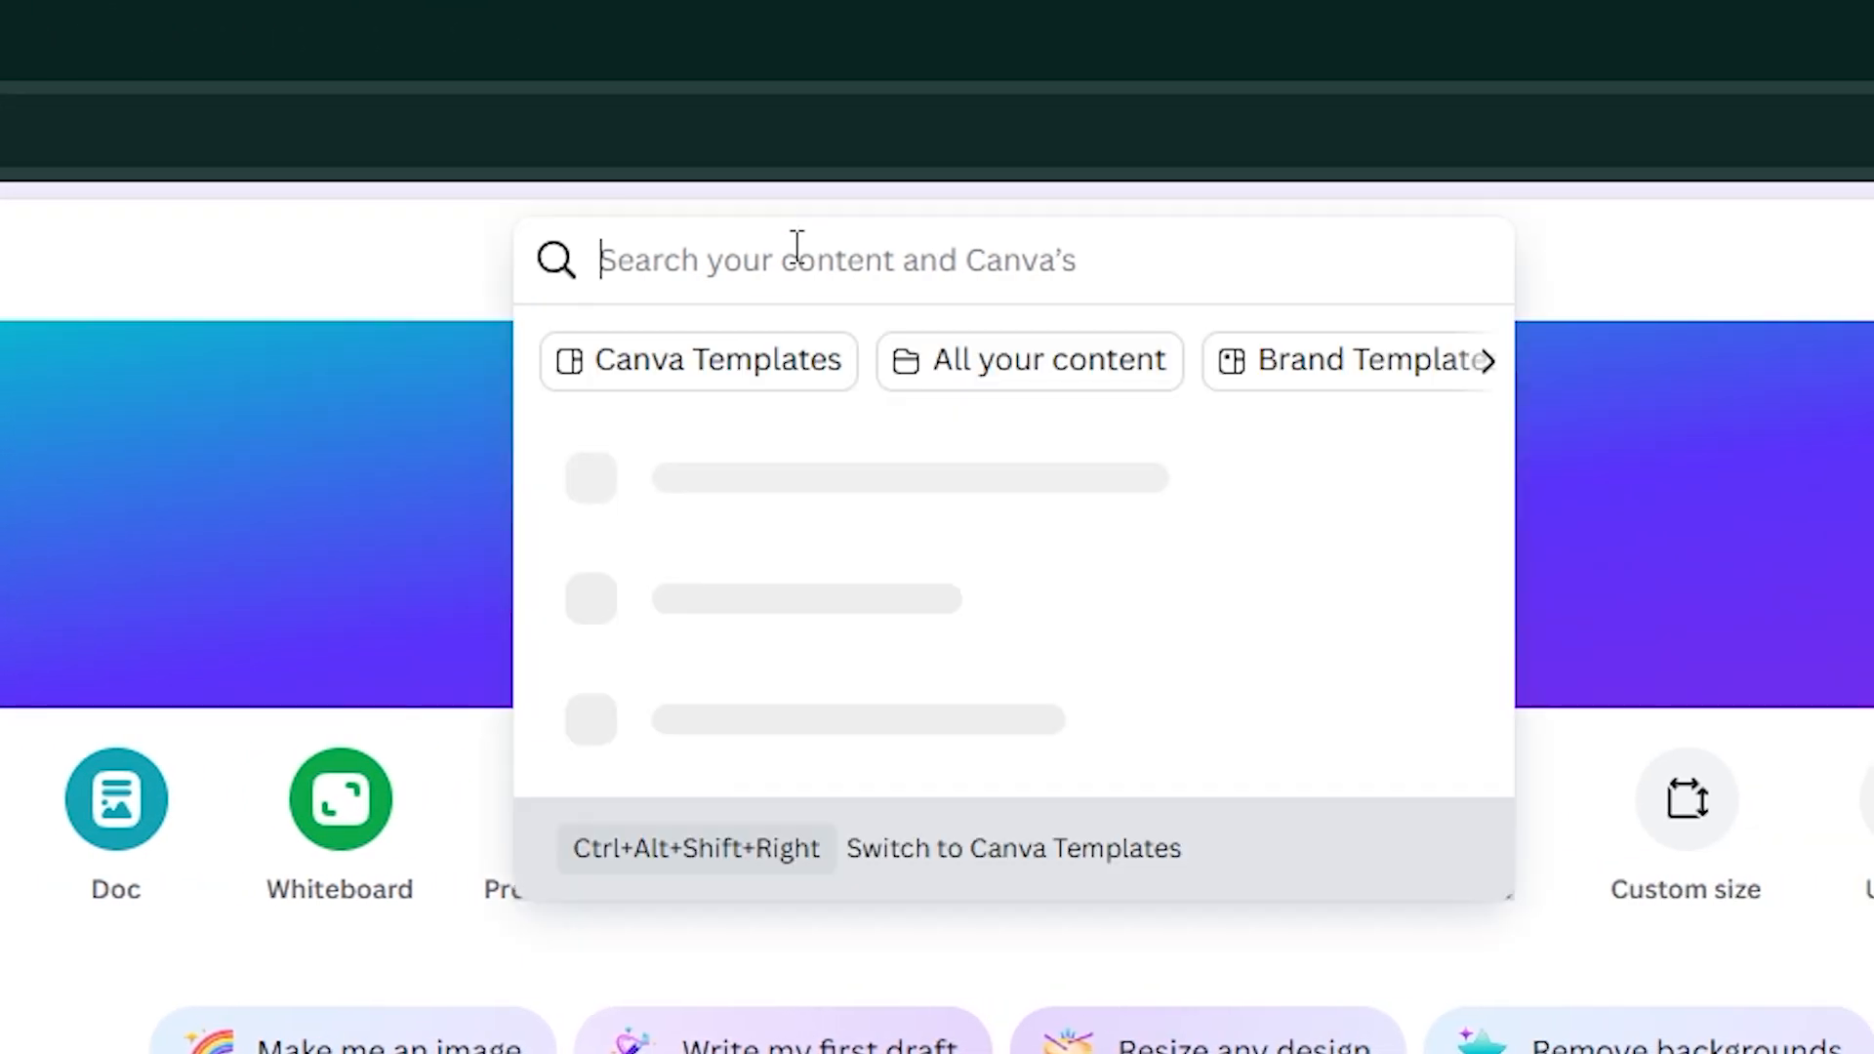
# Step: Search 'Youtube ban' and browse down the YouTube Banner template results
pyautogui.write('Youtube ban')
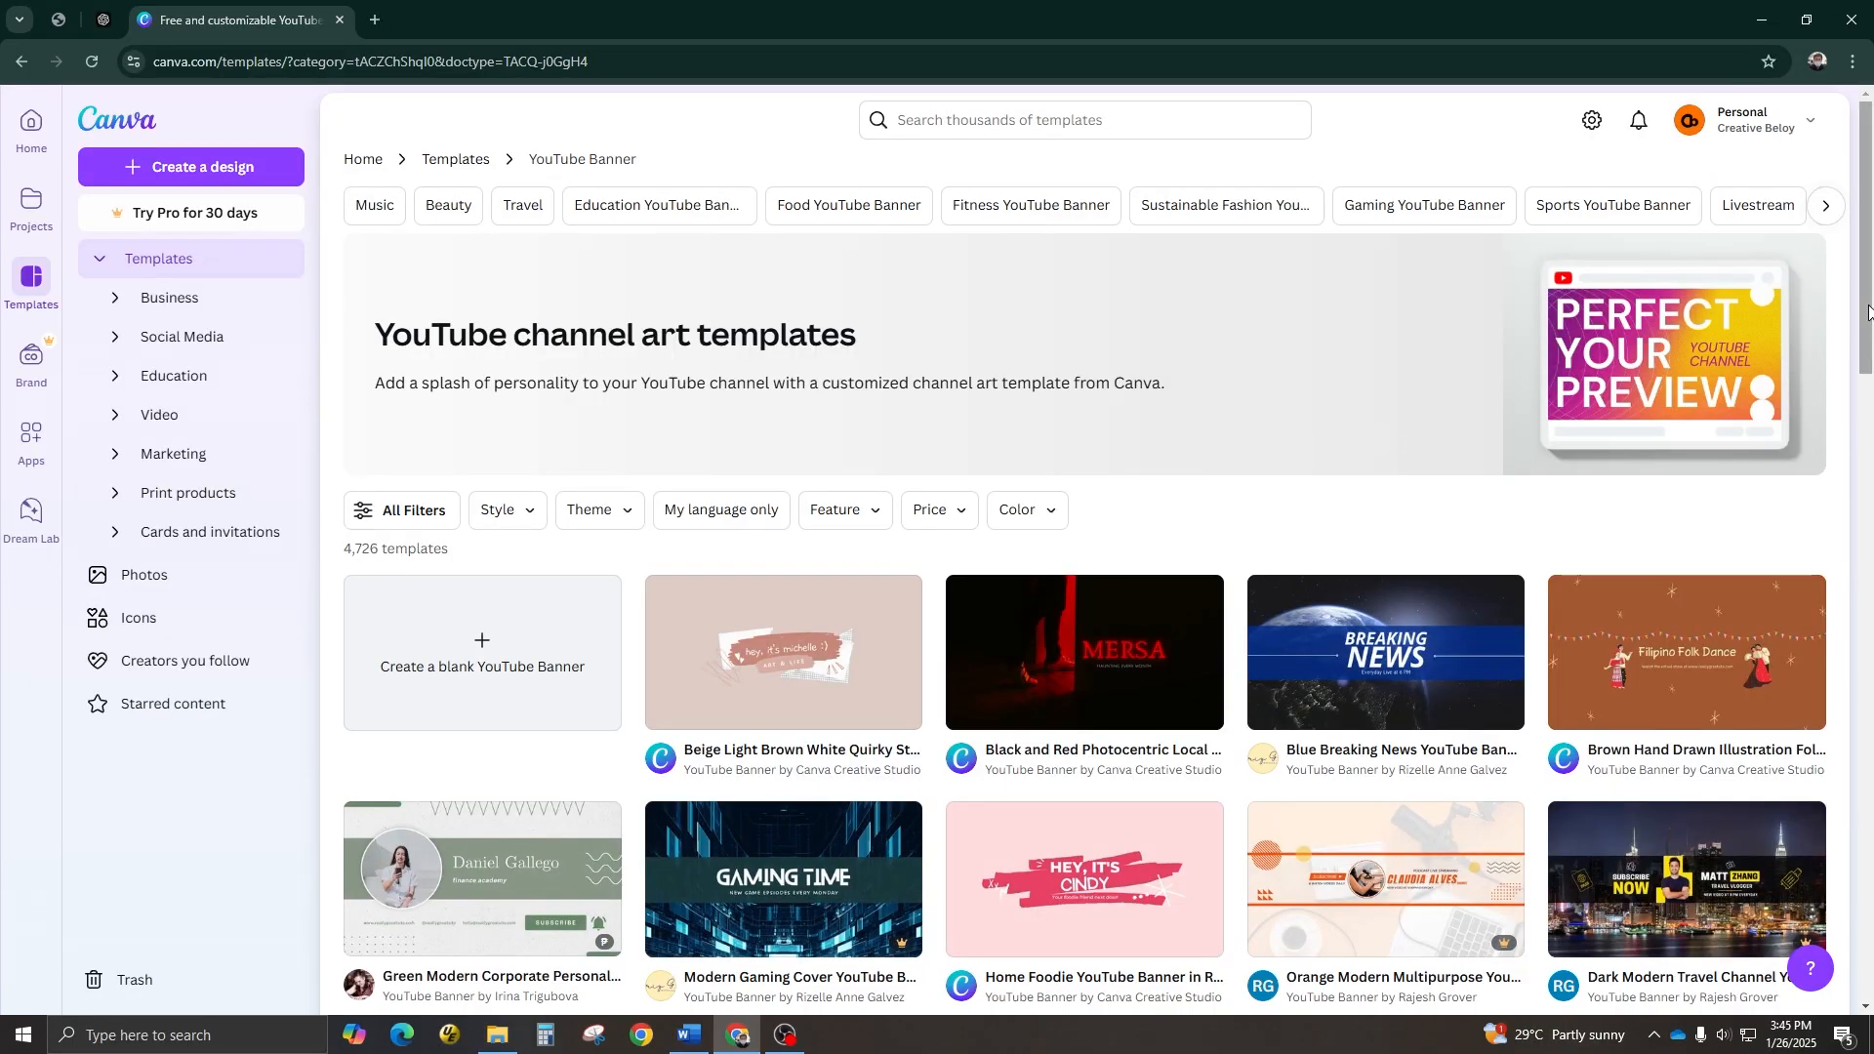
pyautogui.scroll(-3)
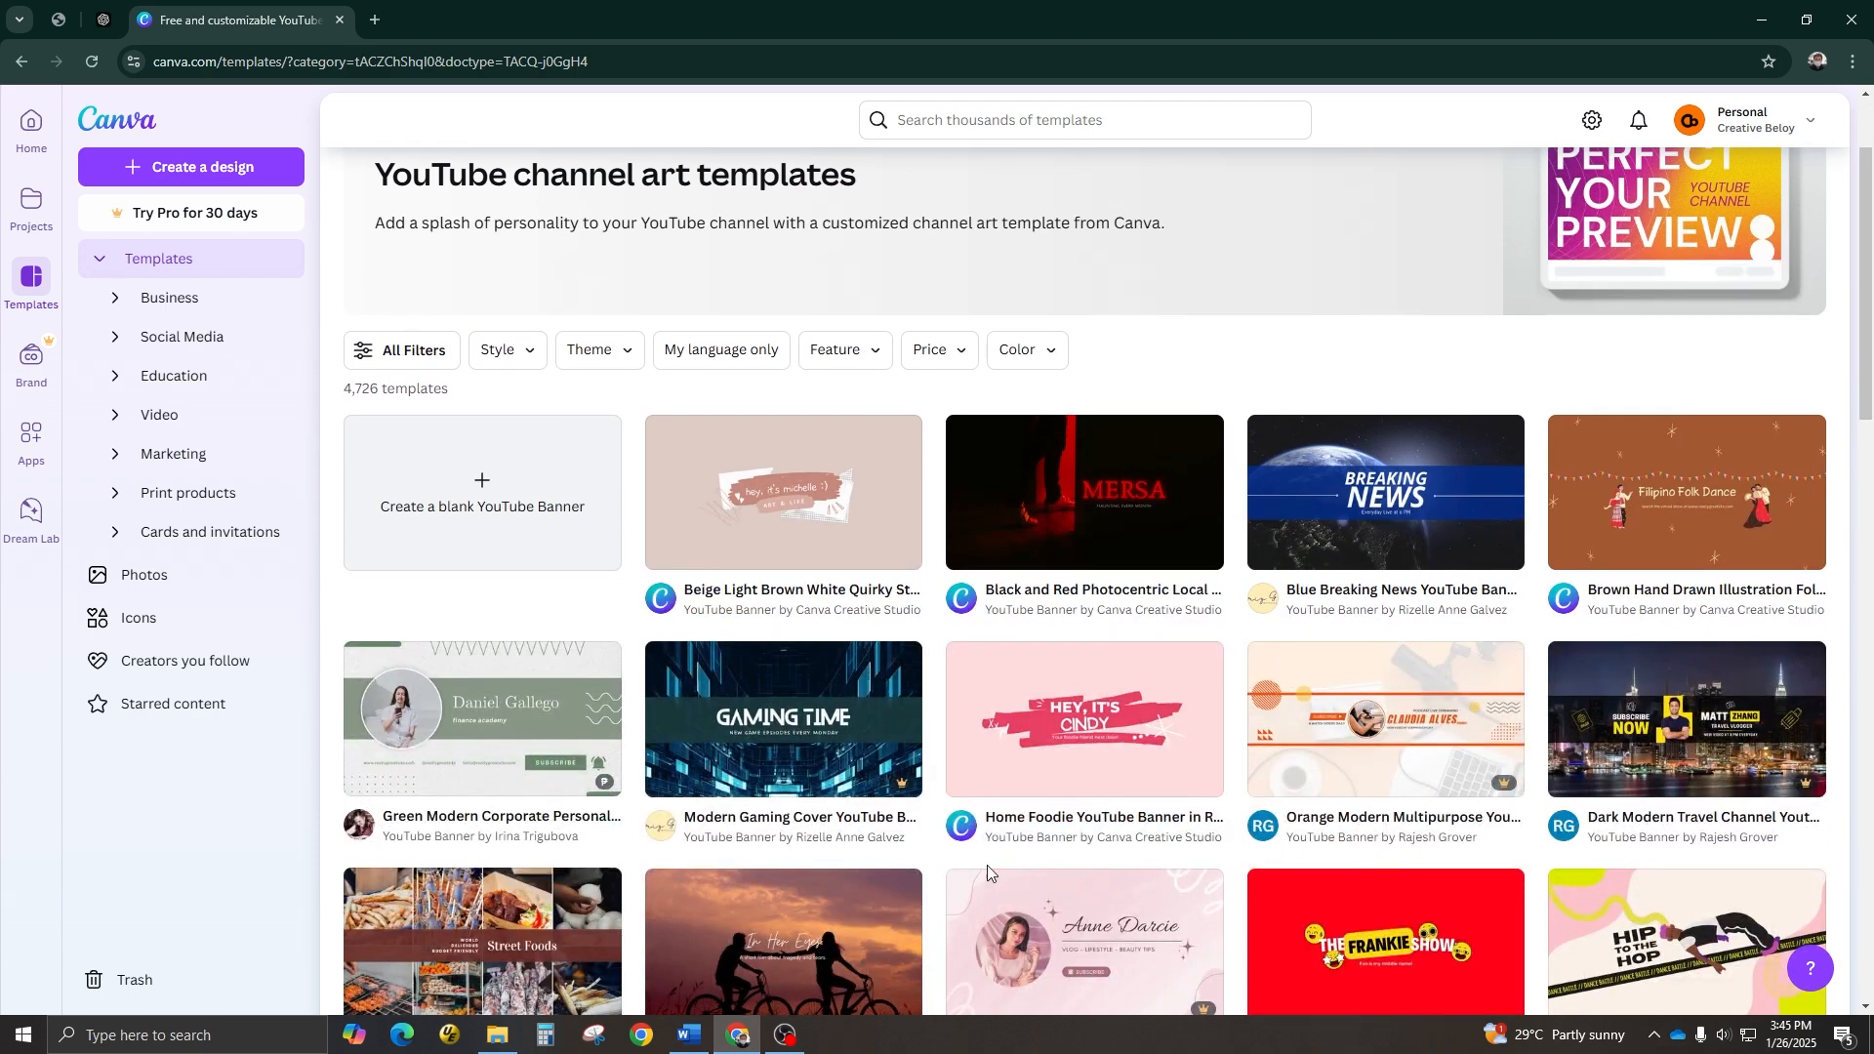
pyautogui.scroll(-3)
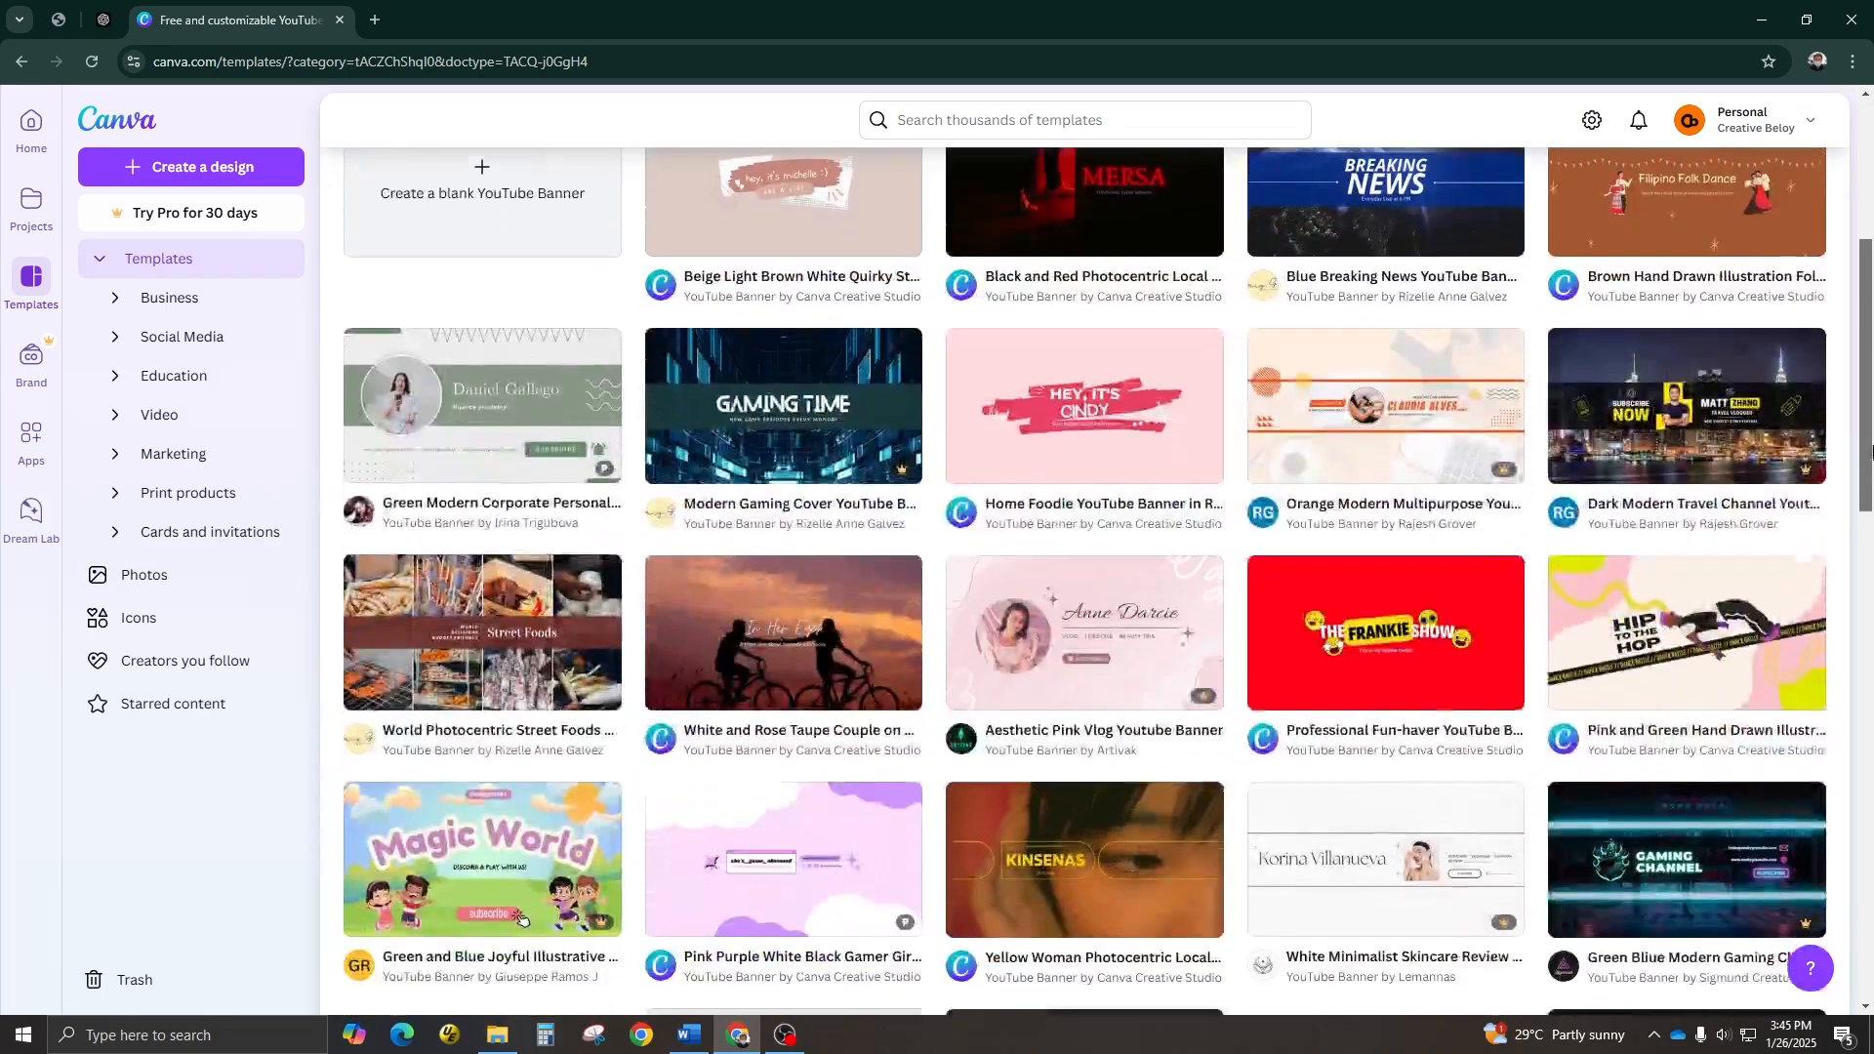
pyautogui.scroll(-3)
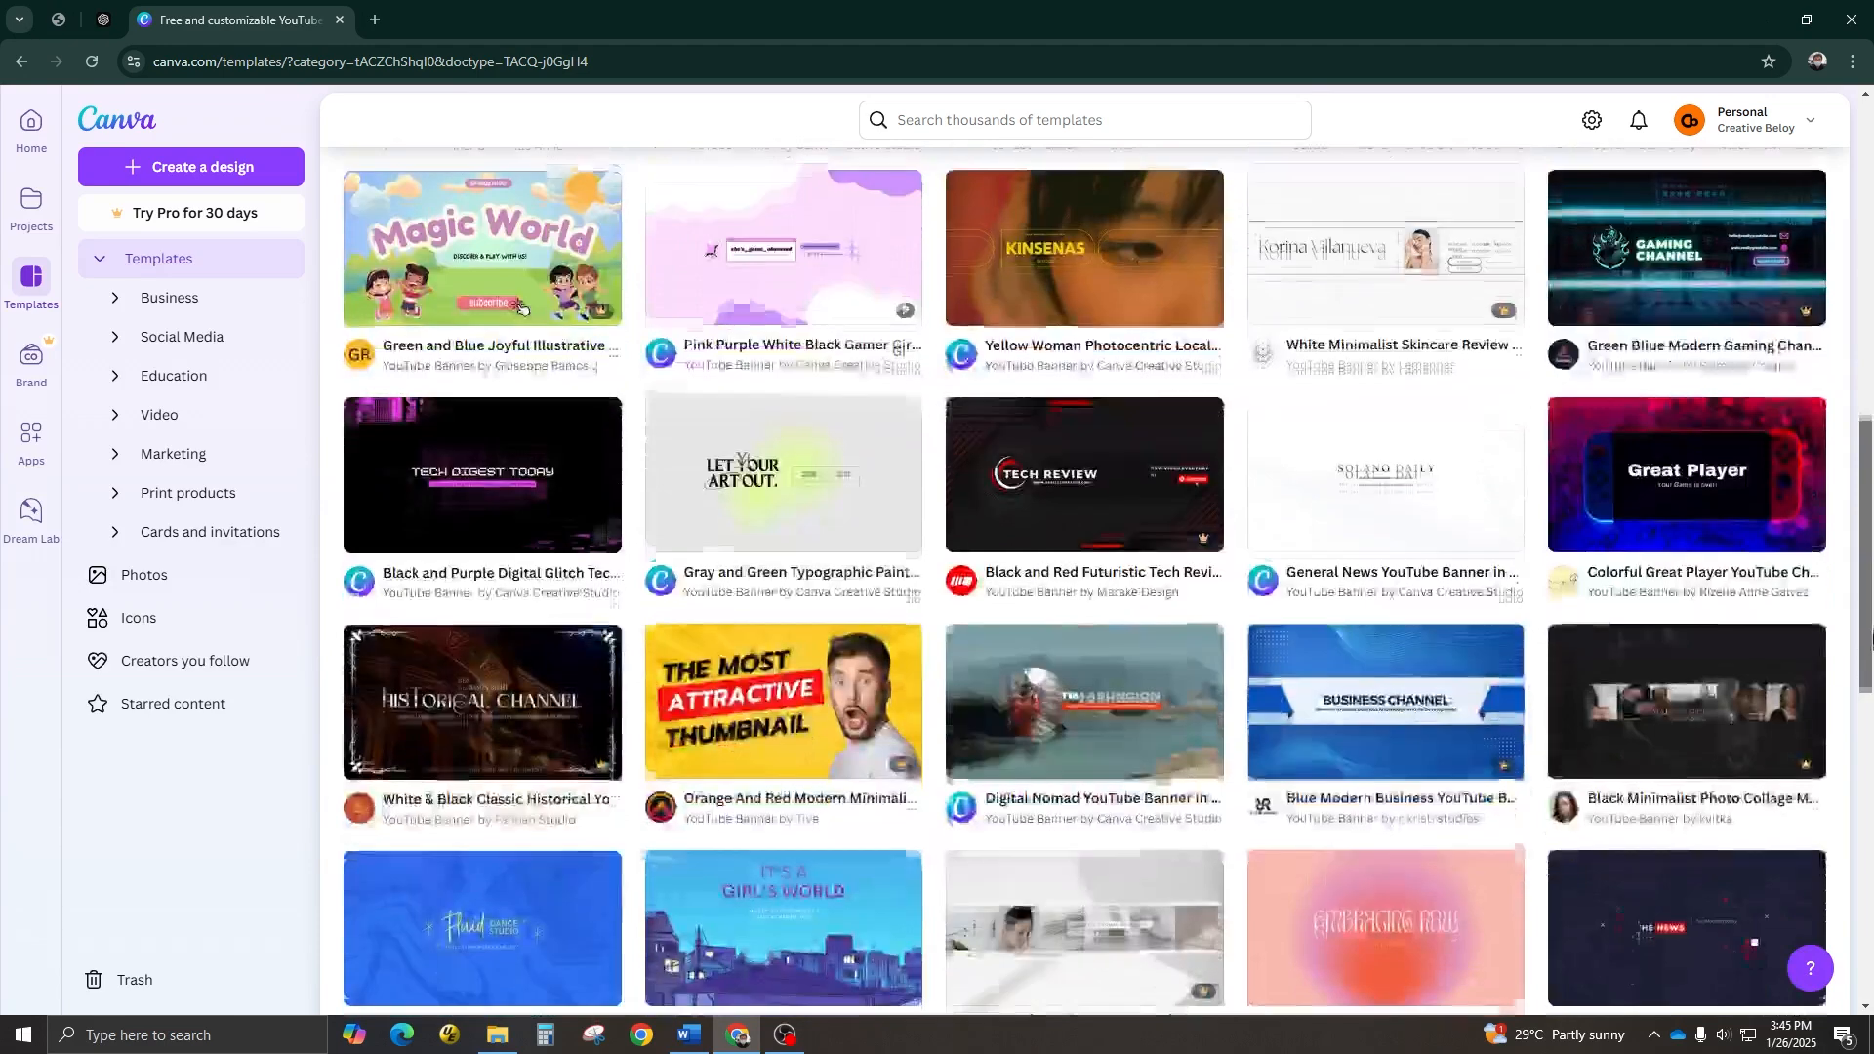
pyautogui.scroll(-3)
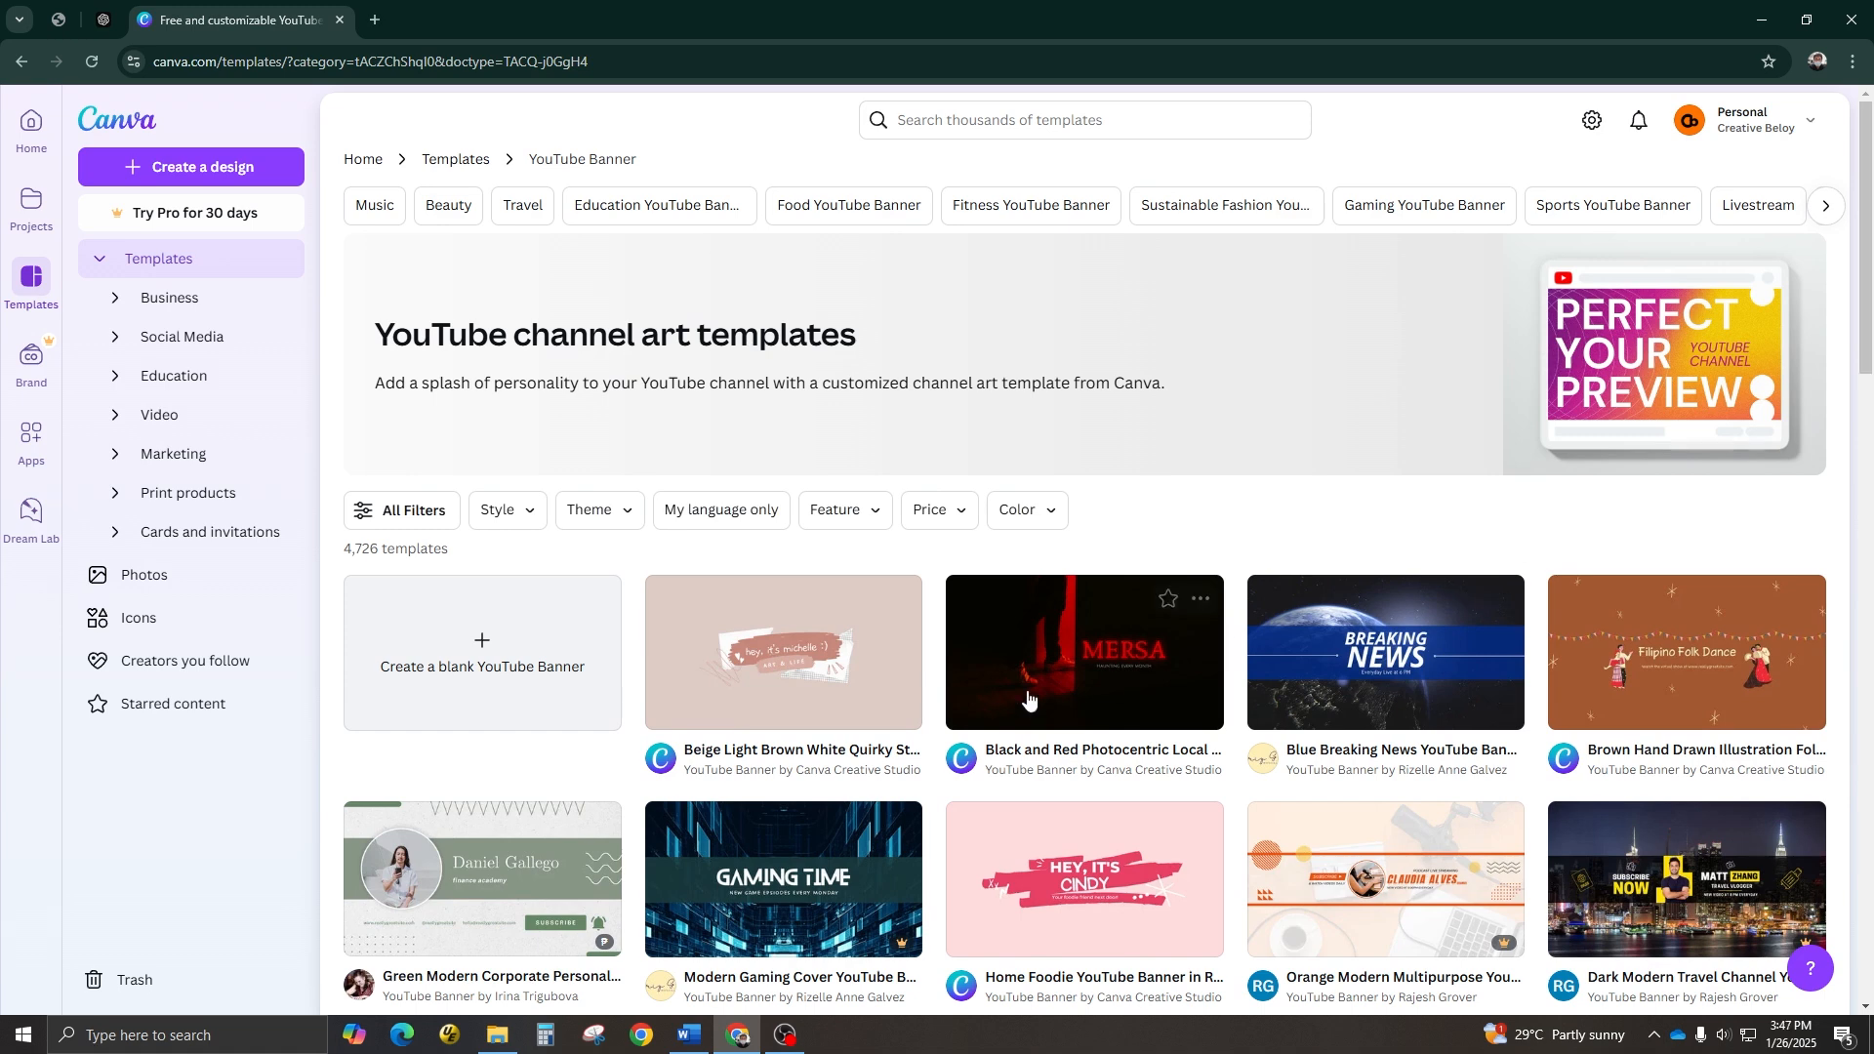
# Step: Start a blank YouTube Banner design from the templates page
pyautogui.click(481, 655)
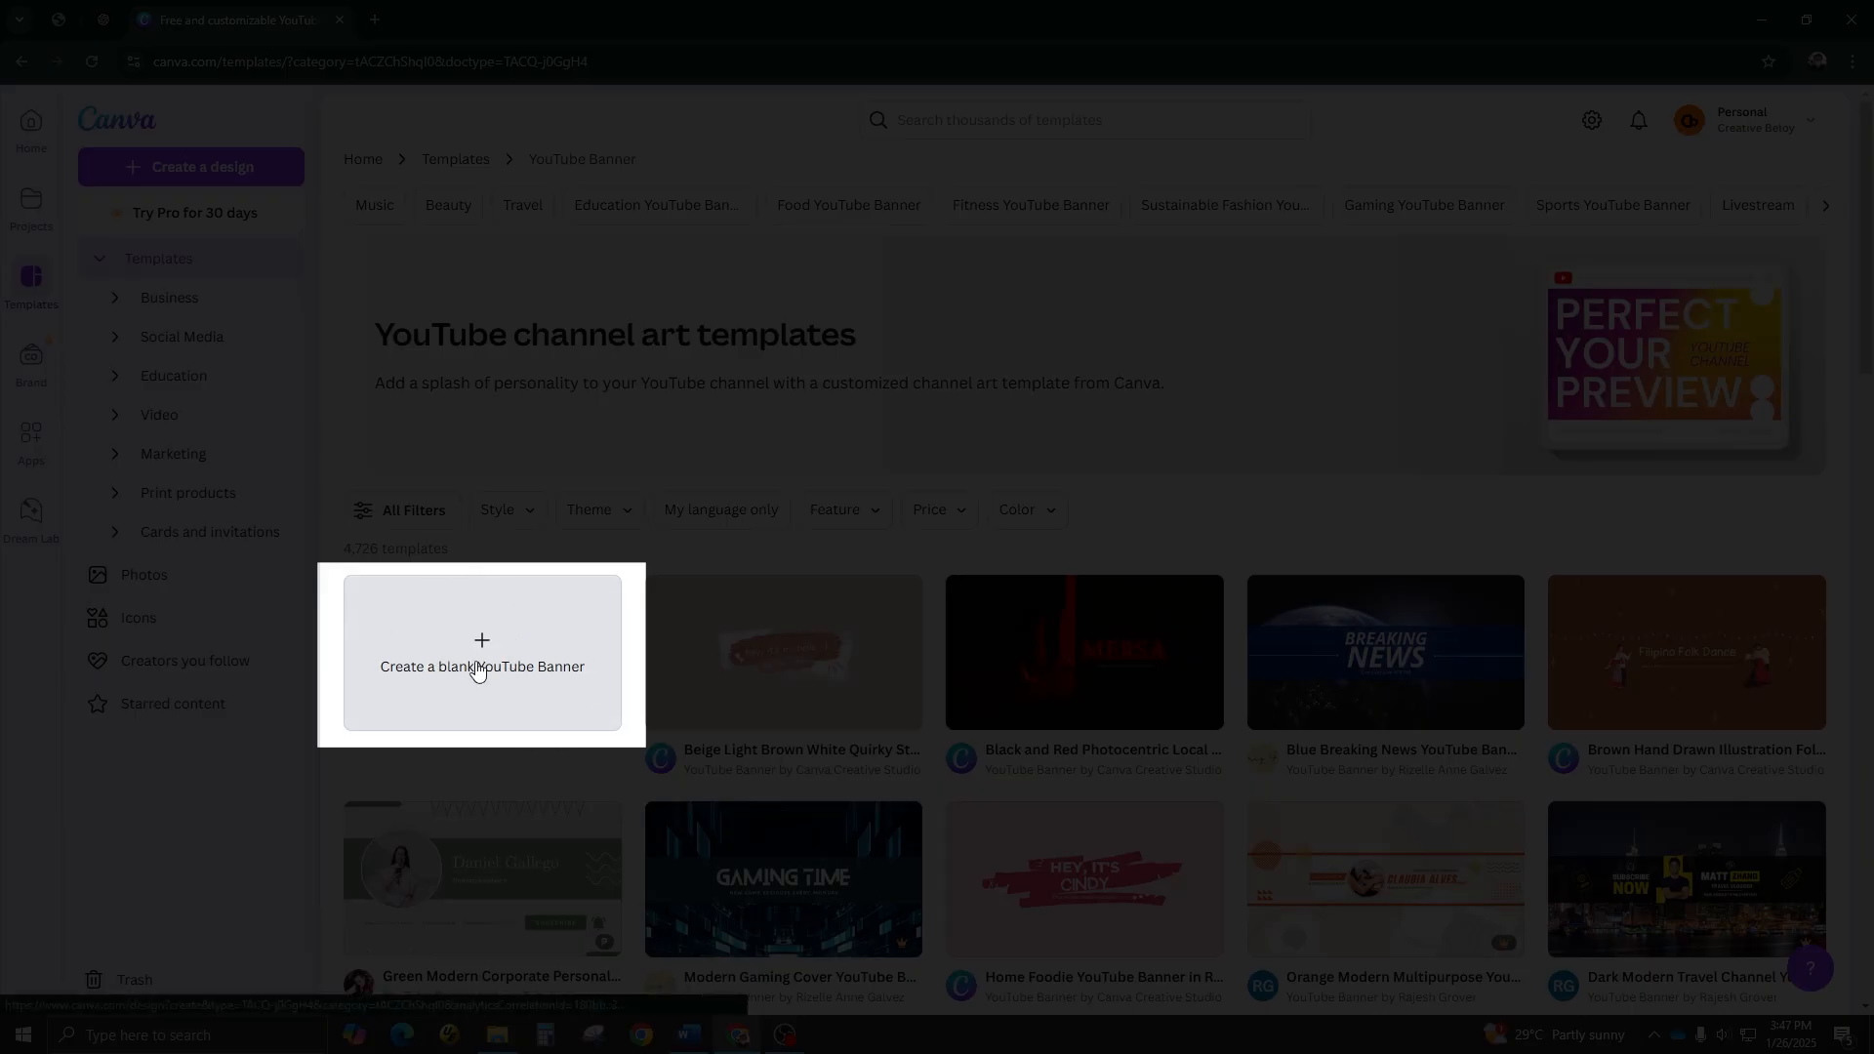
pyautogui.click(481, 651)
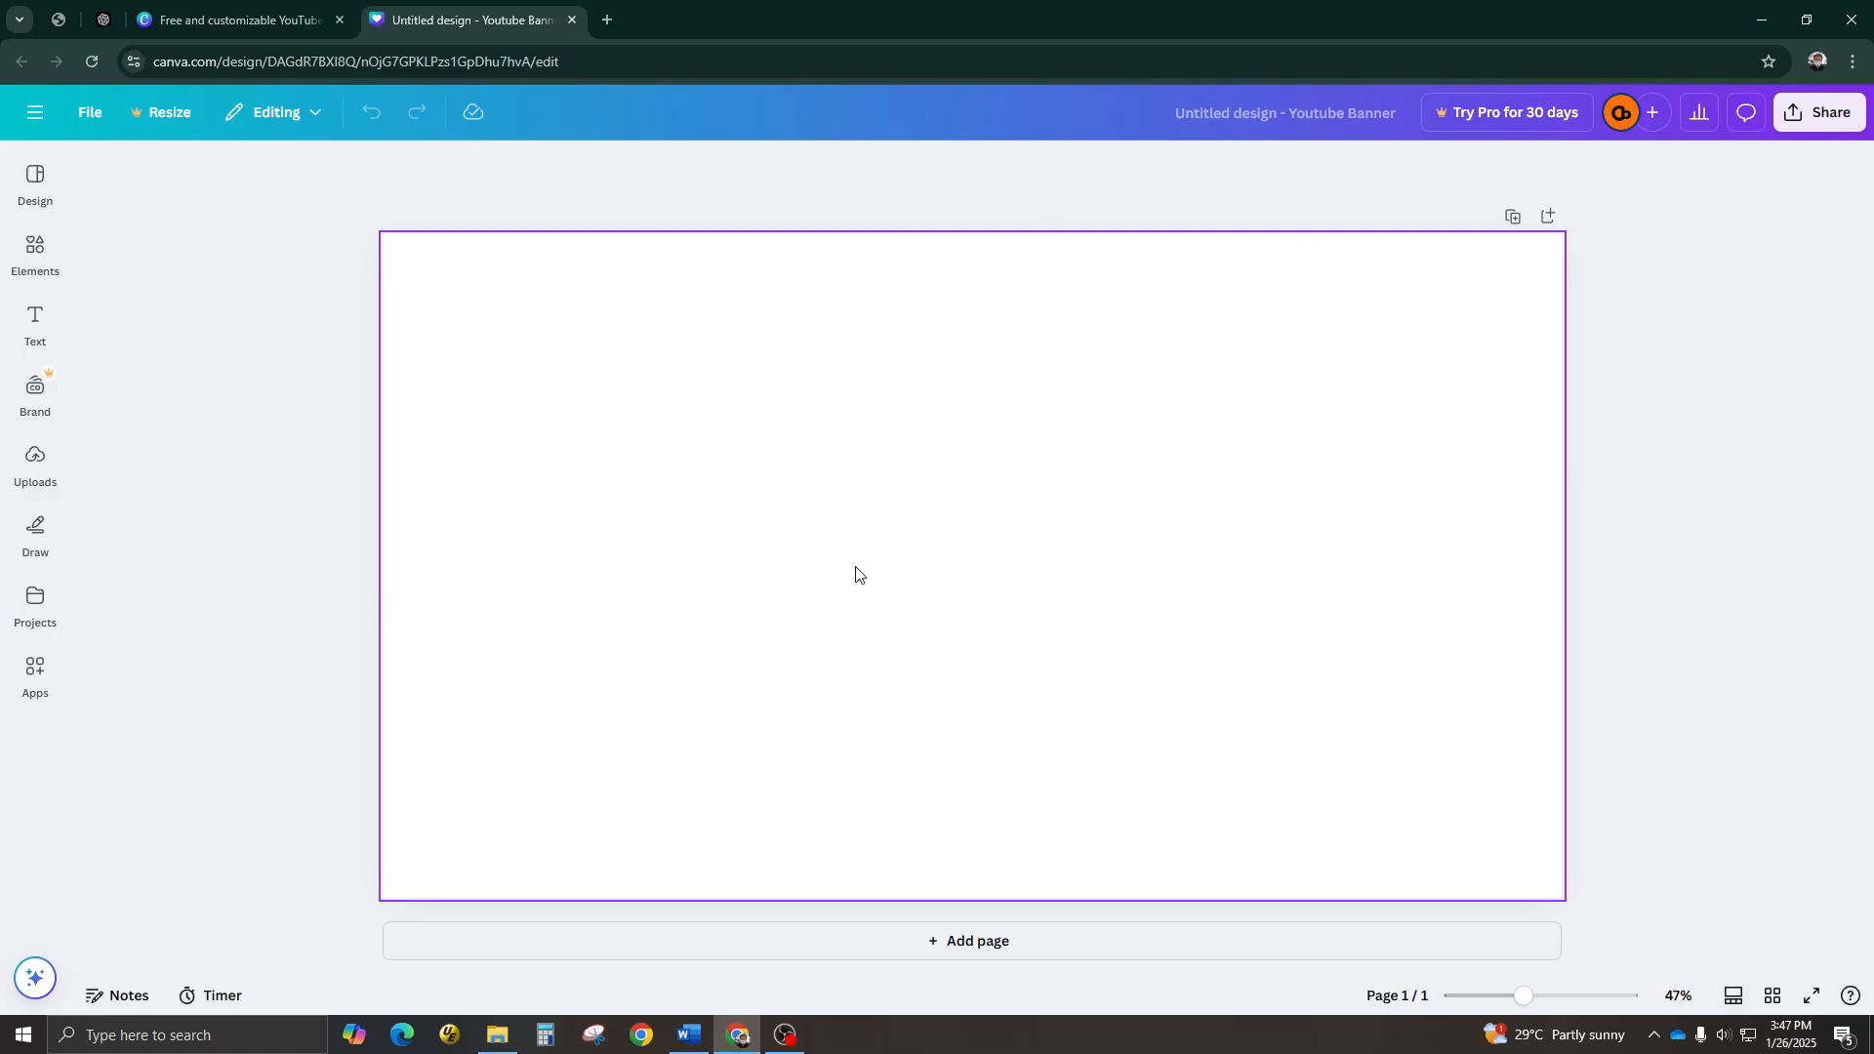
# Step: Give the banner a solid black background from the Default colours and deselect the page
pyautogui.click(952, 167)
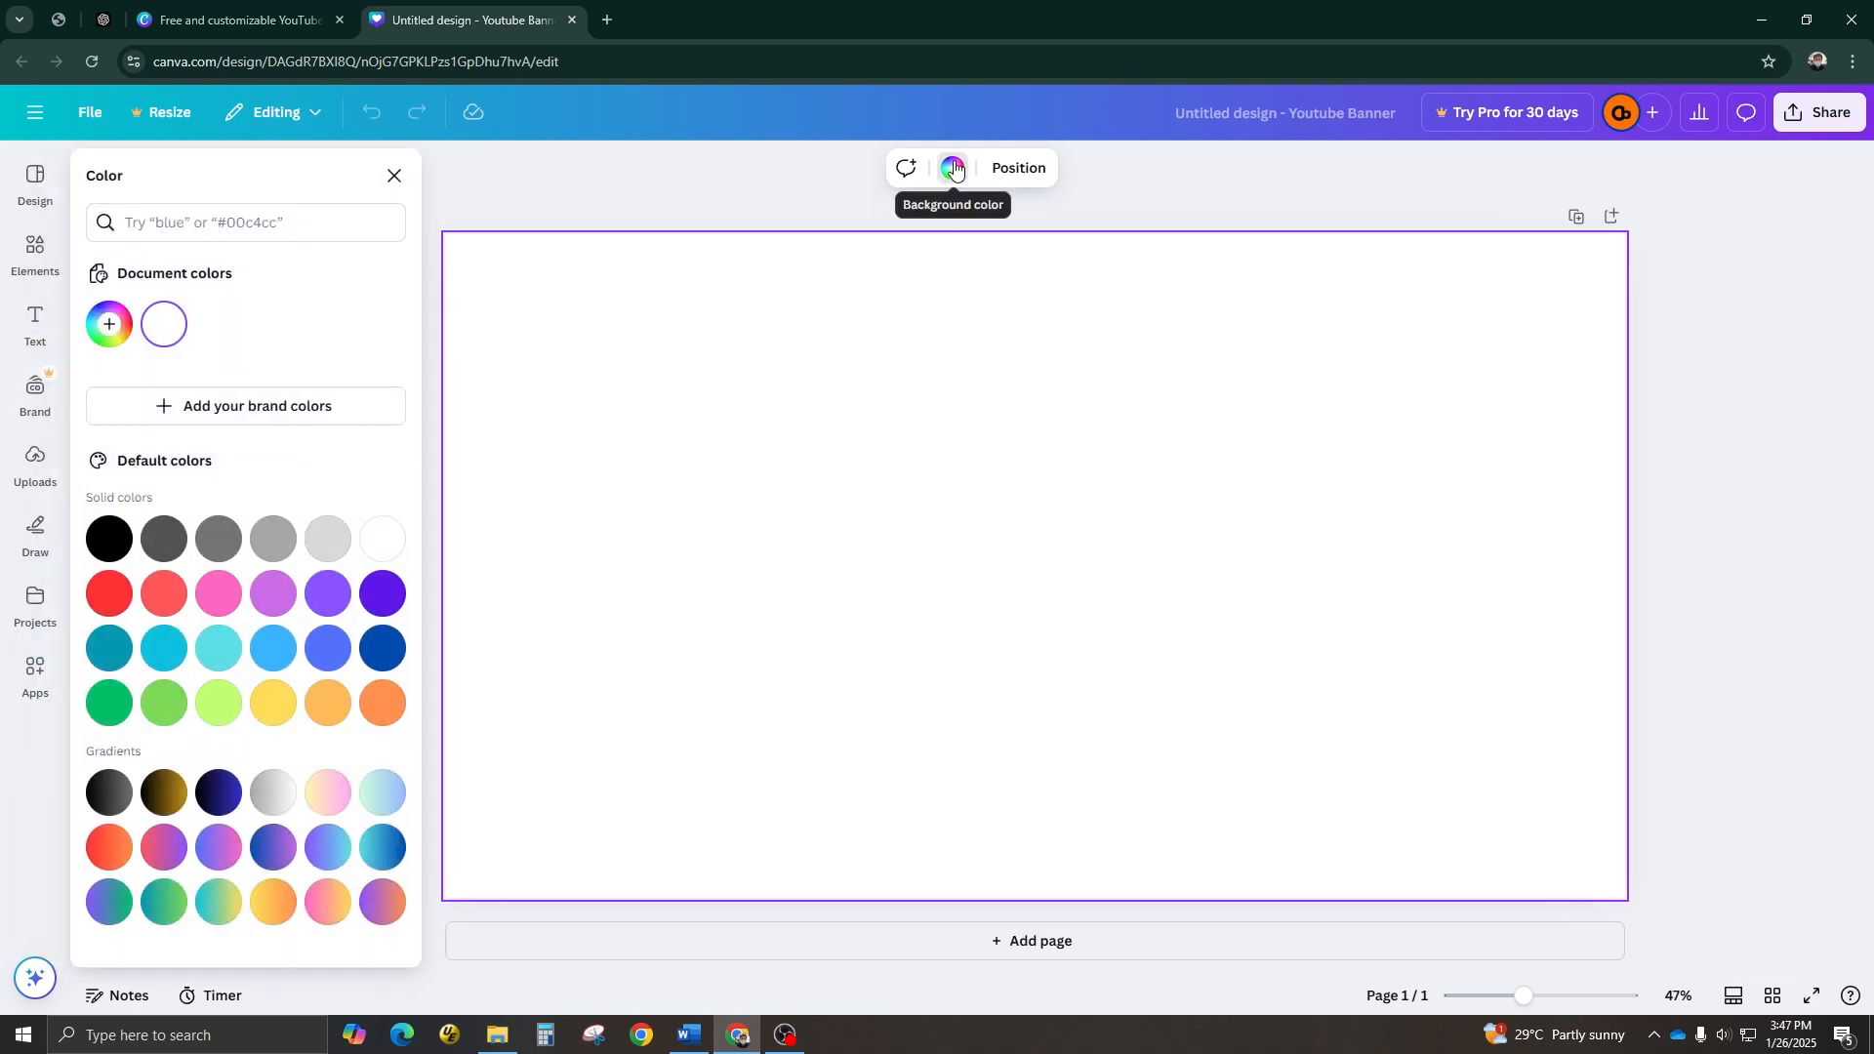
pyautogui.click(106, 538)
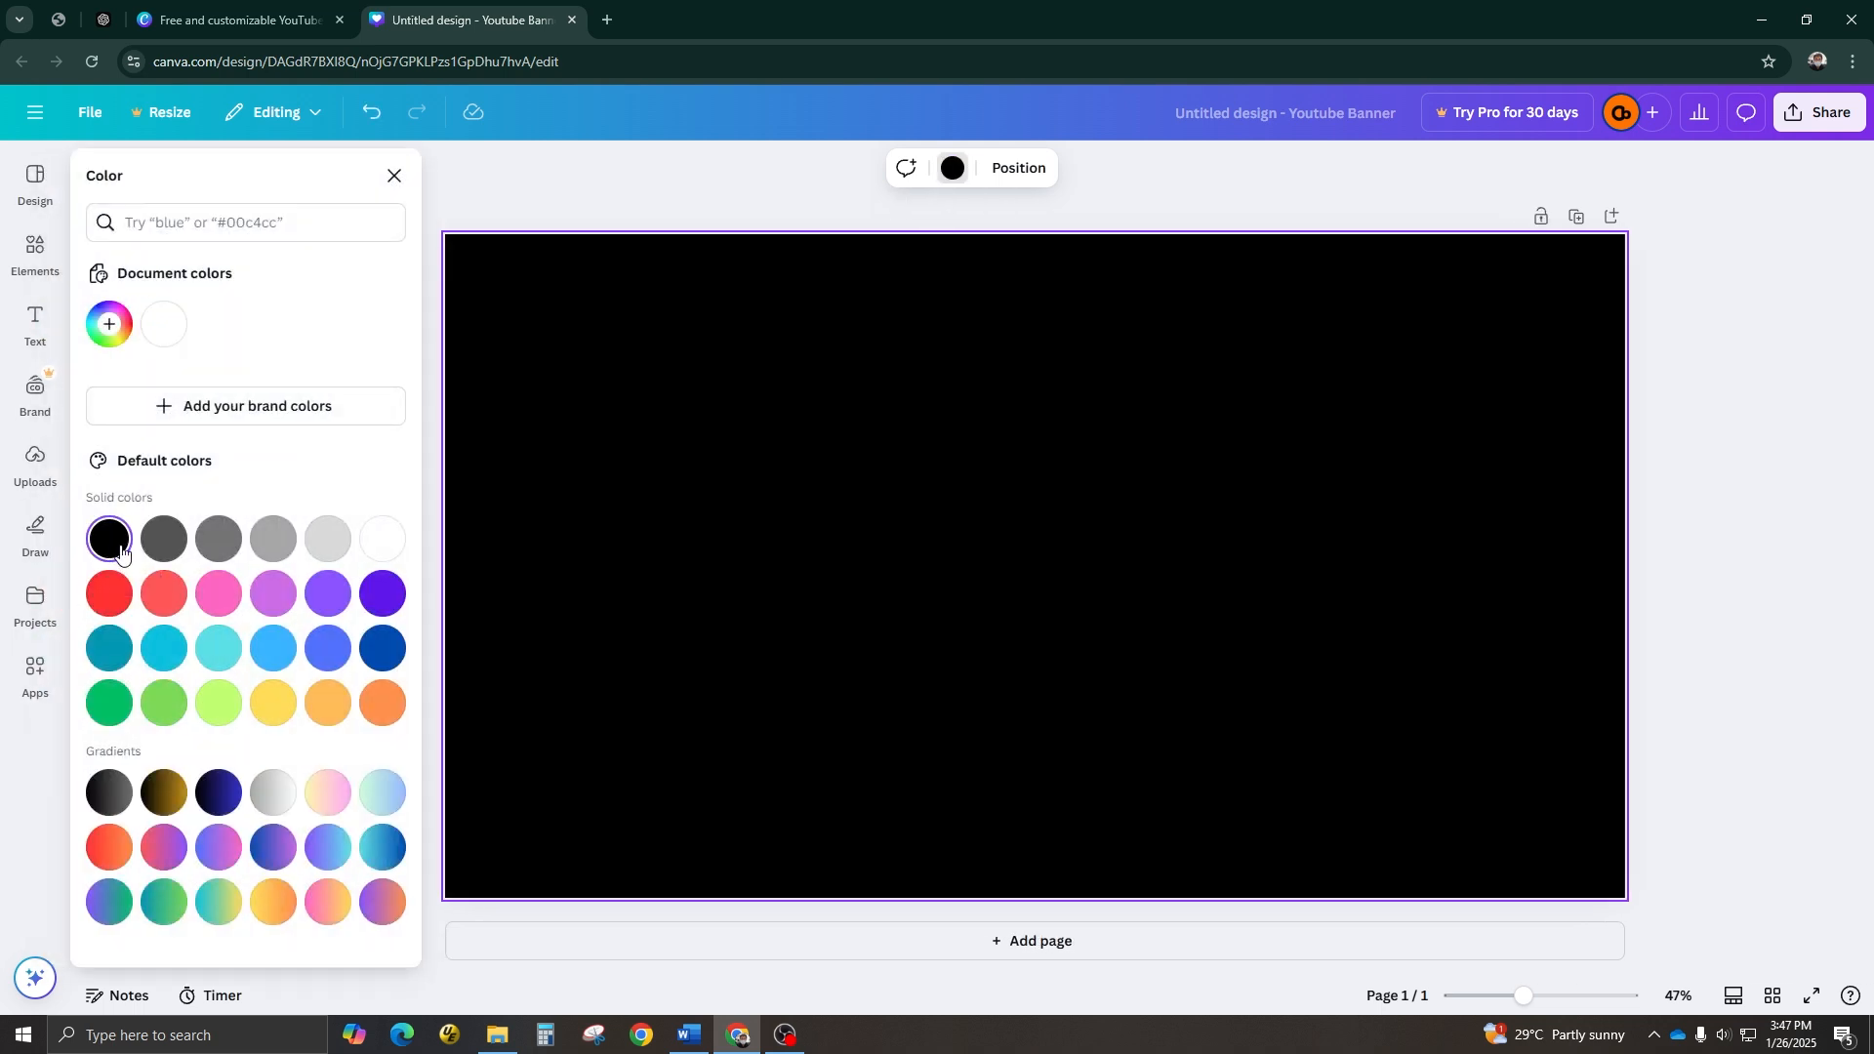
pyautogui.click(394, 175)
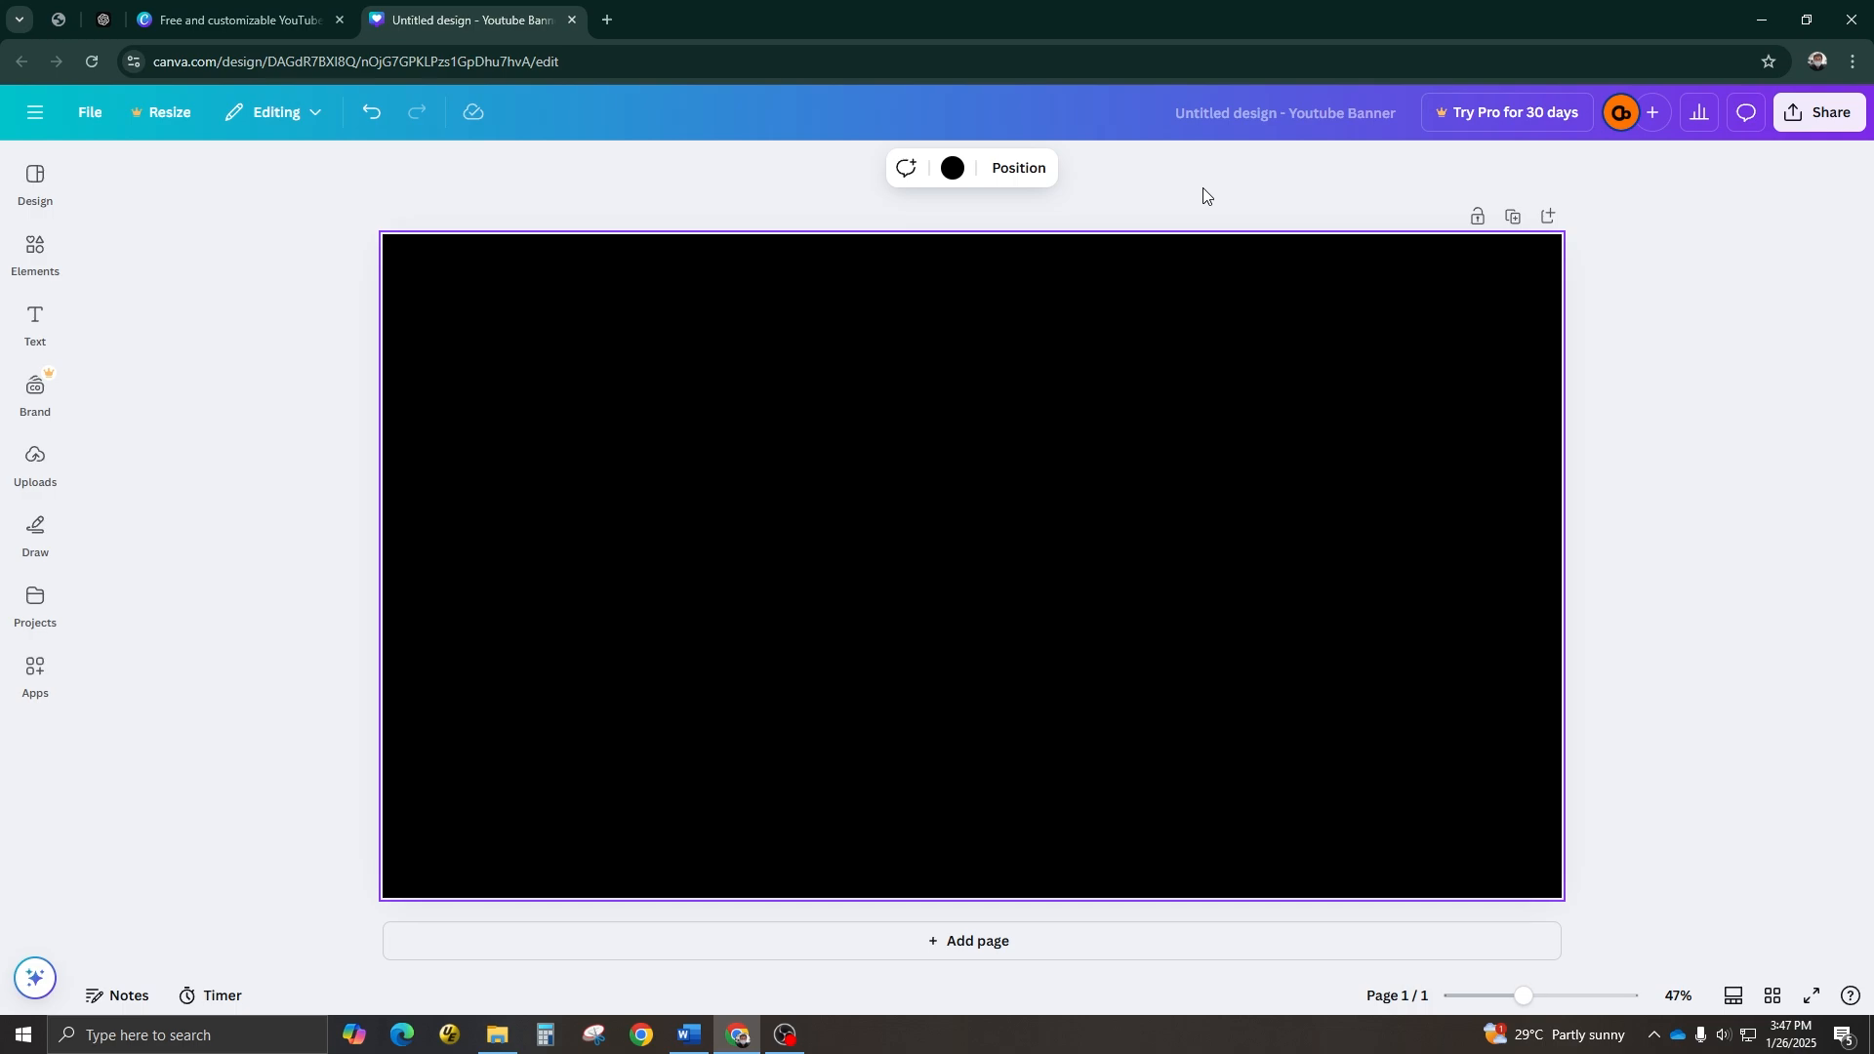
pyautogui.click(88, 111)
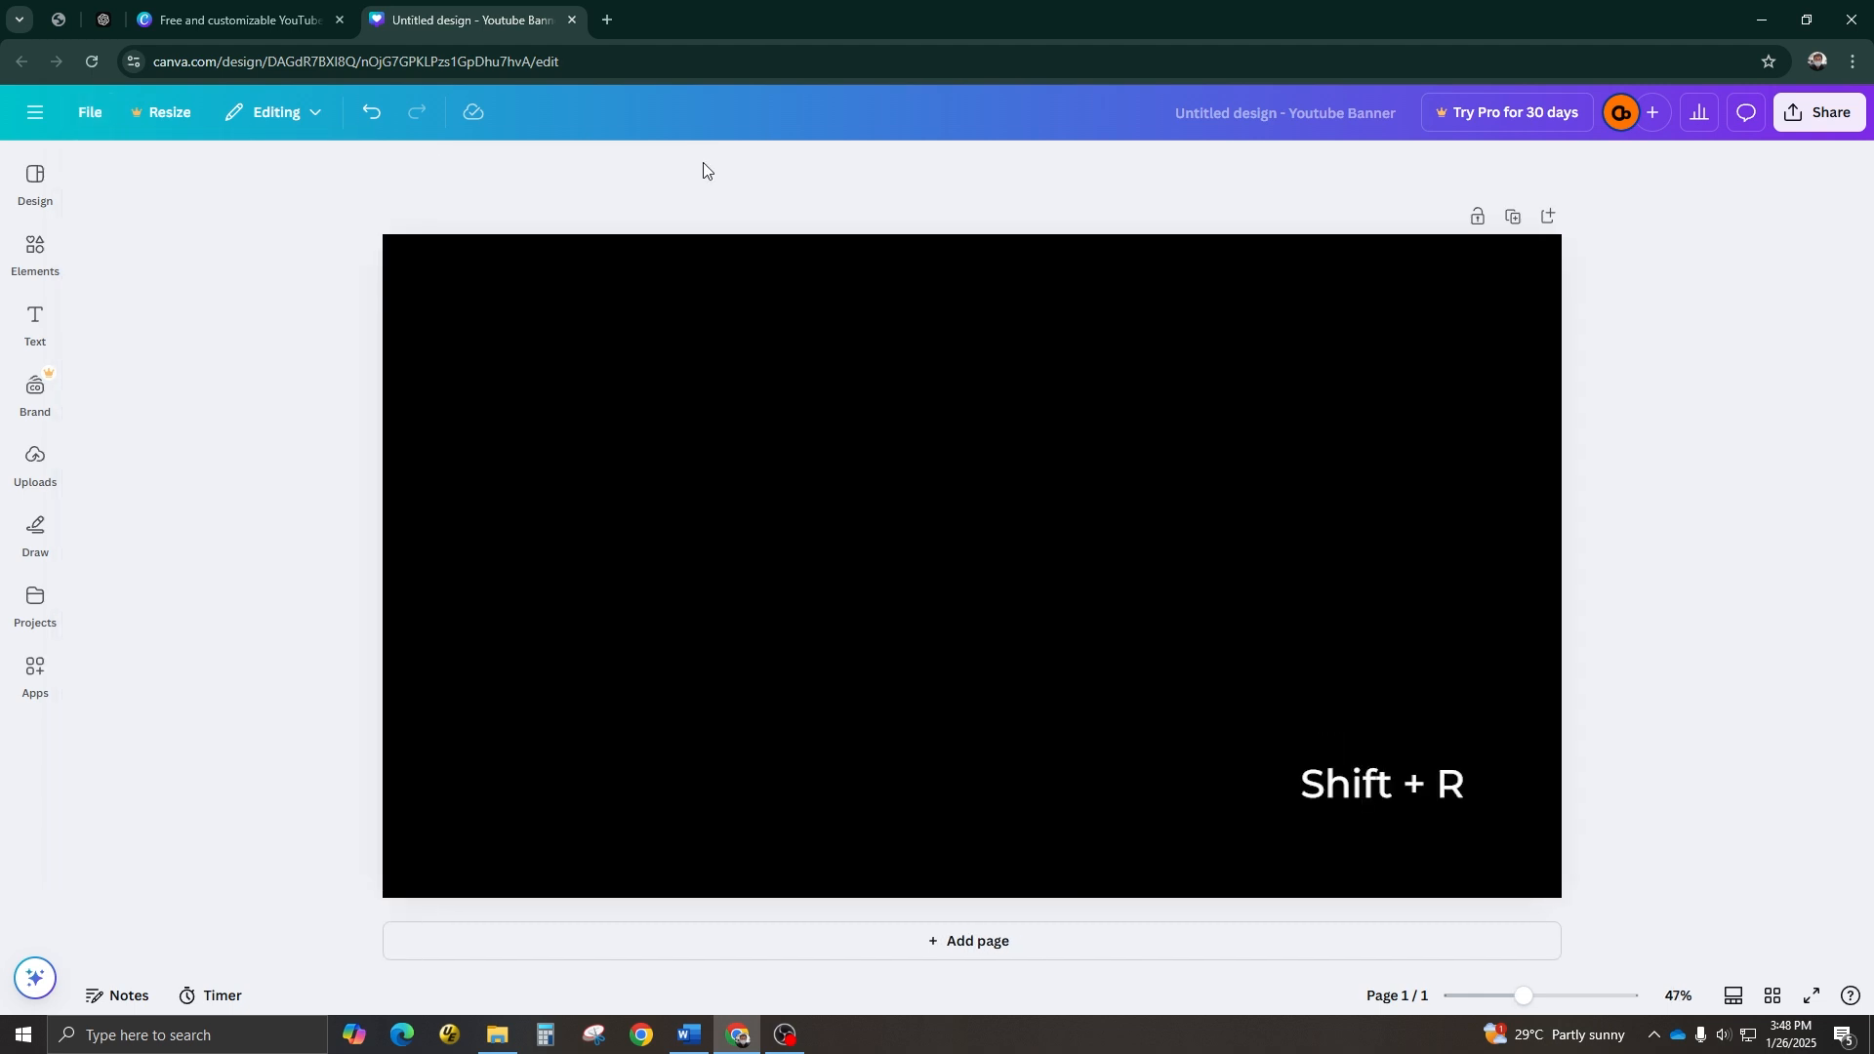
# Step: Show rulers with Shift+R and add a horizontal guide across the banner
pyautogui.press('shift+r')
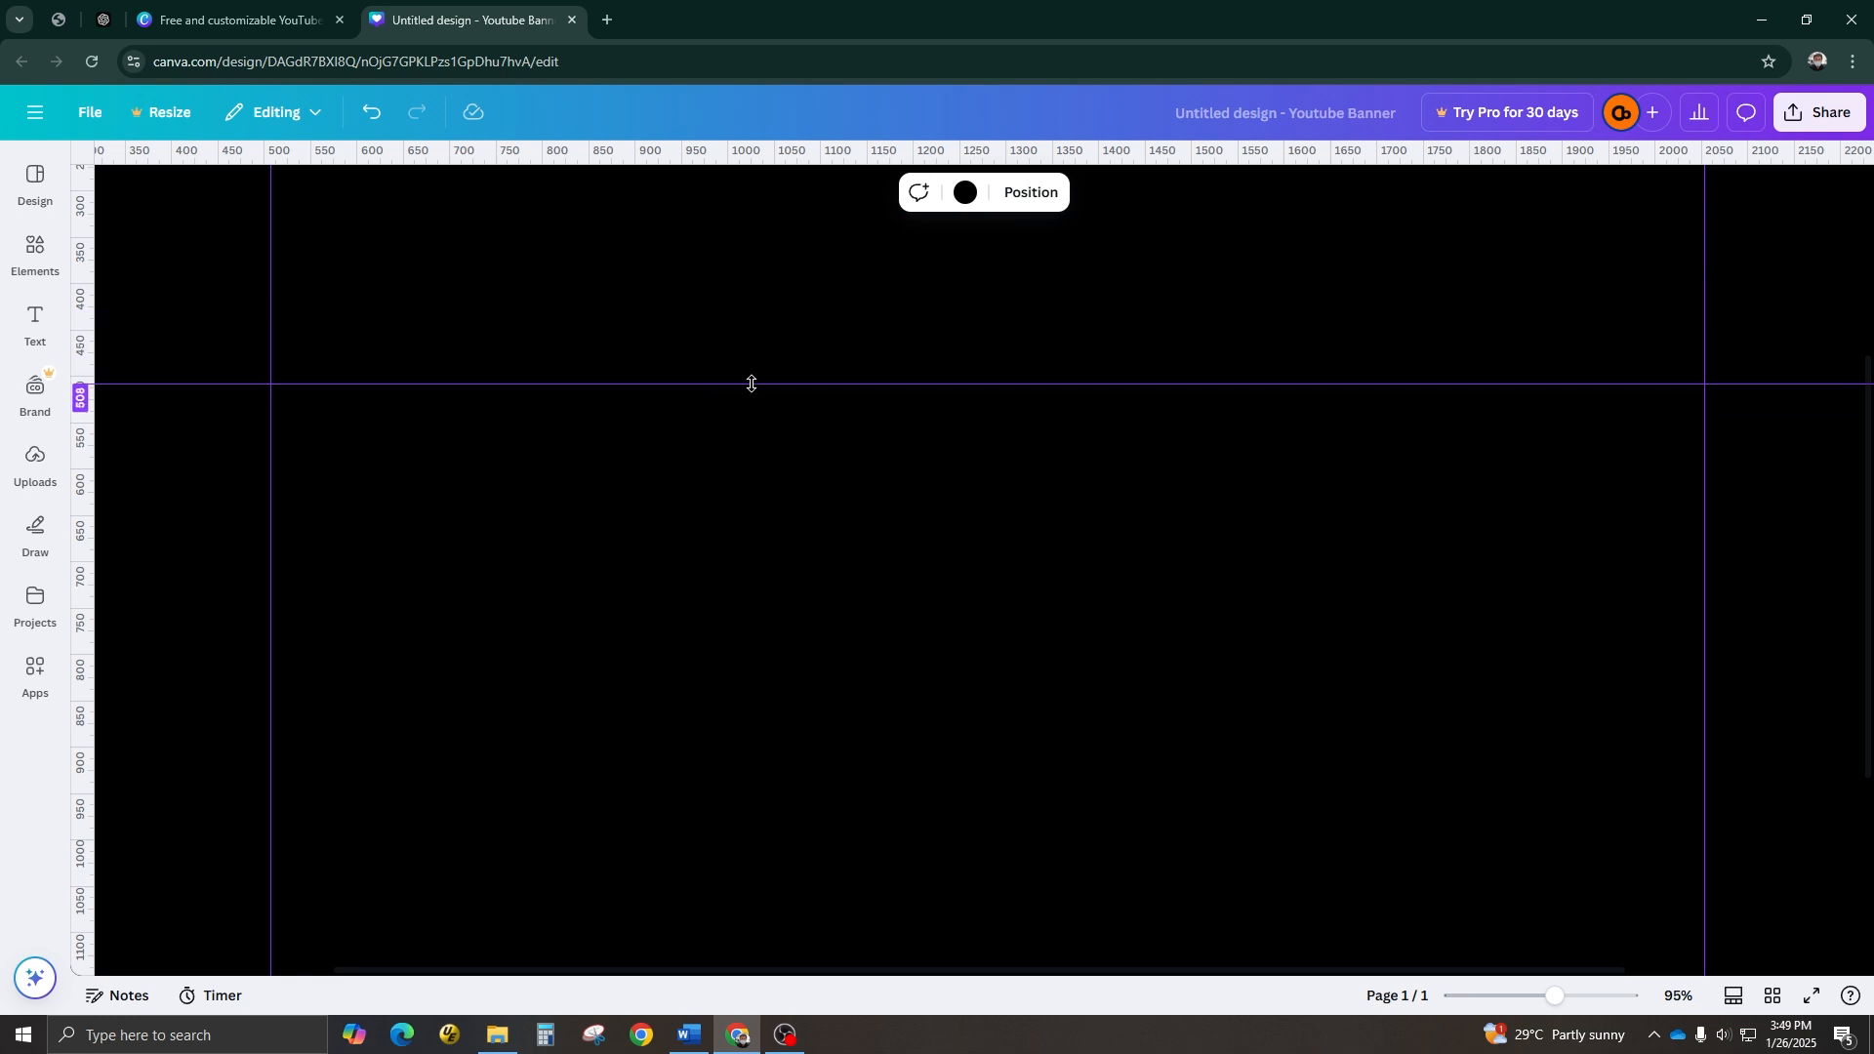
pyautogui.moveTo(750, 382); pyautogui.dragTo(653, 777)
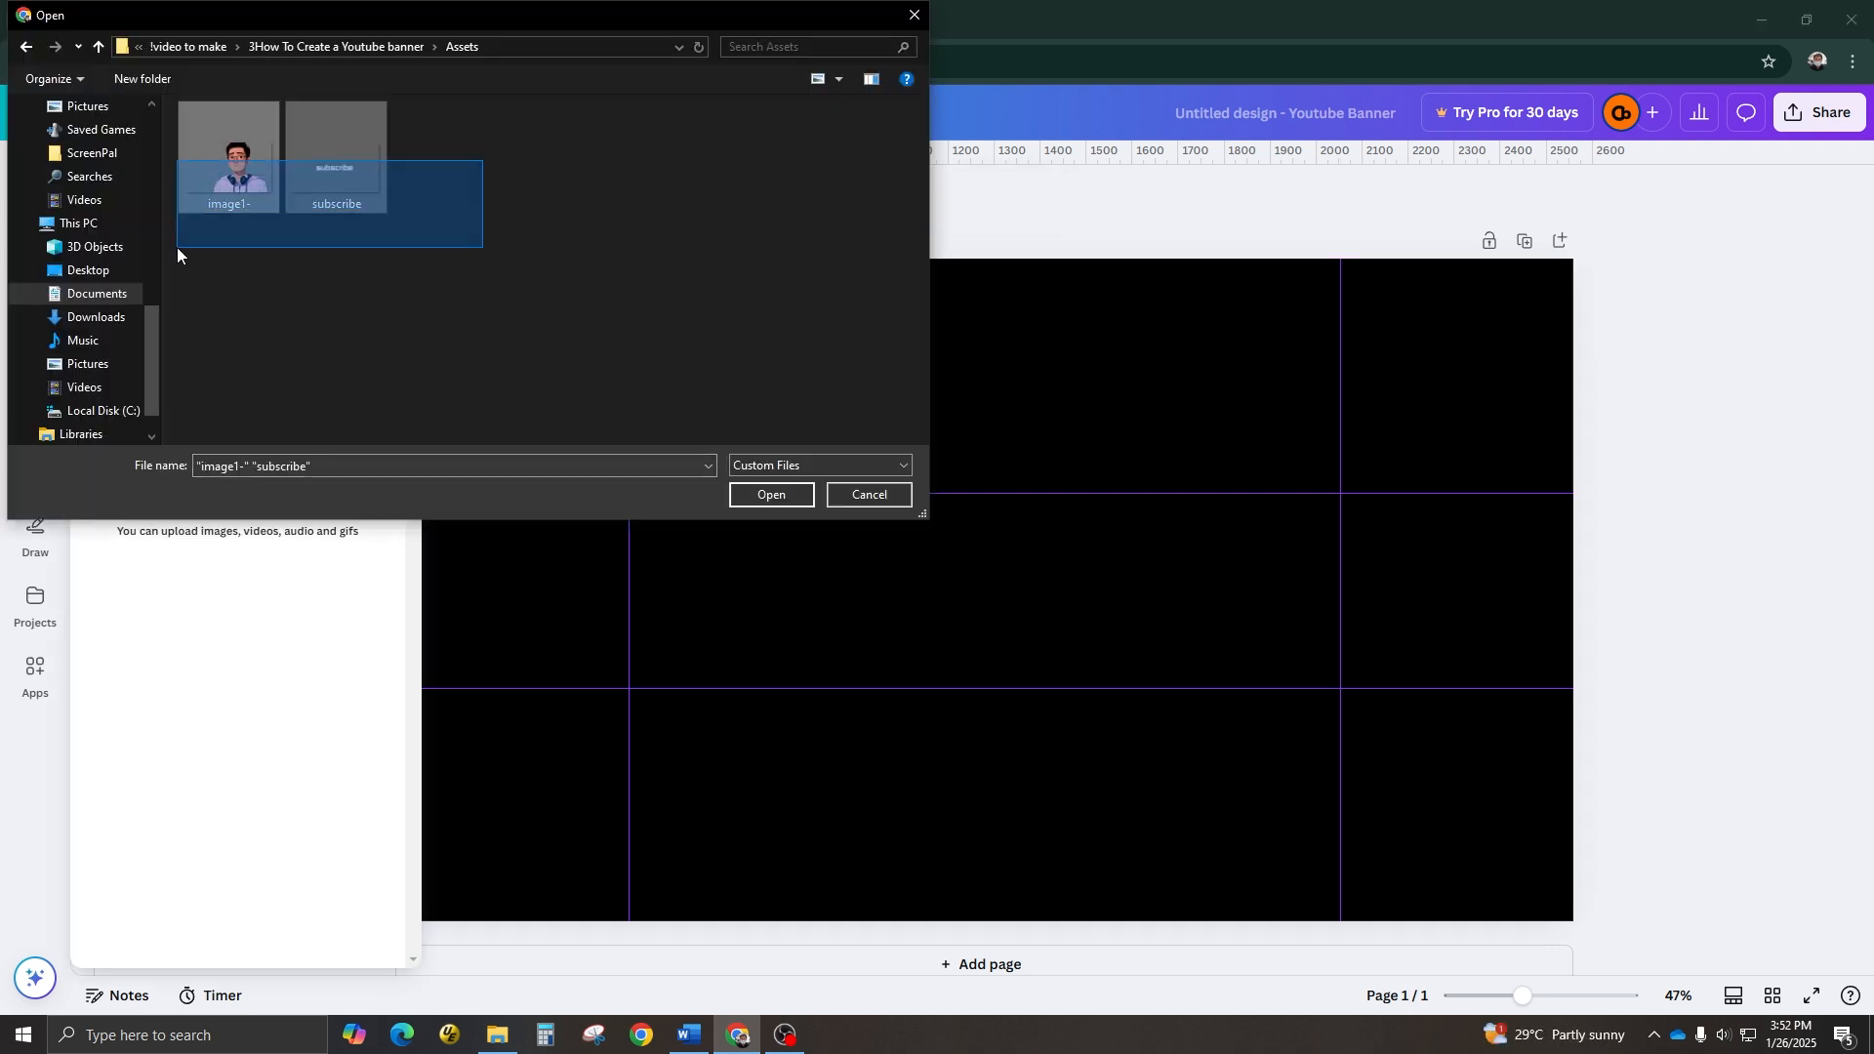
# Step: Upload the character image and subscribe graphic to the design
pyautogui.click(771, 494)
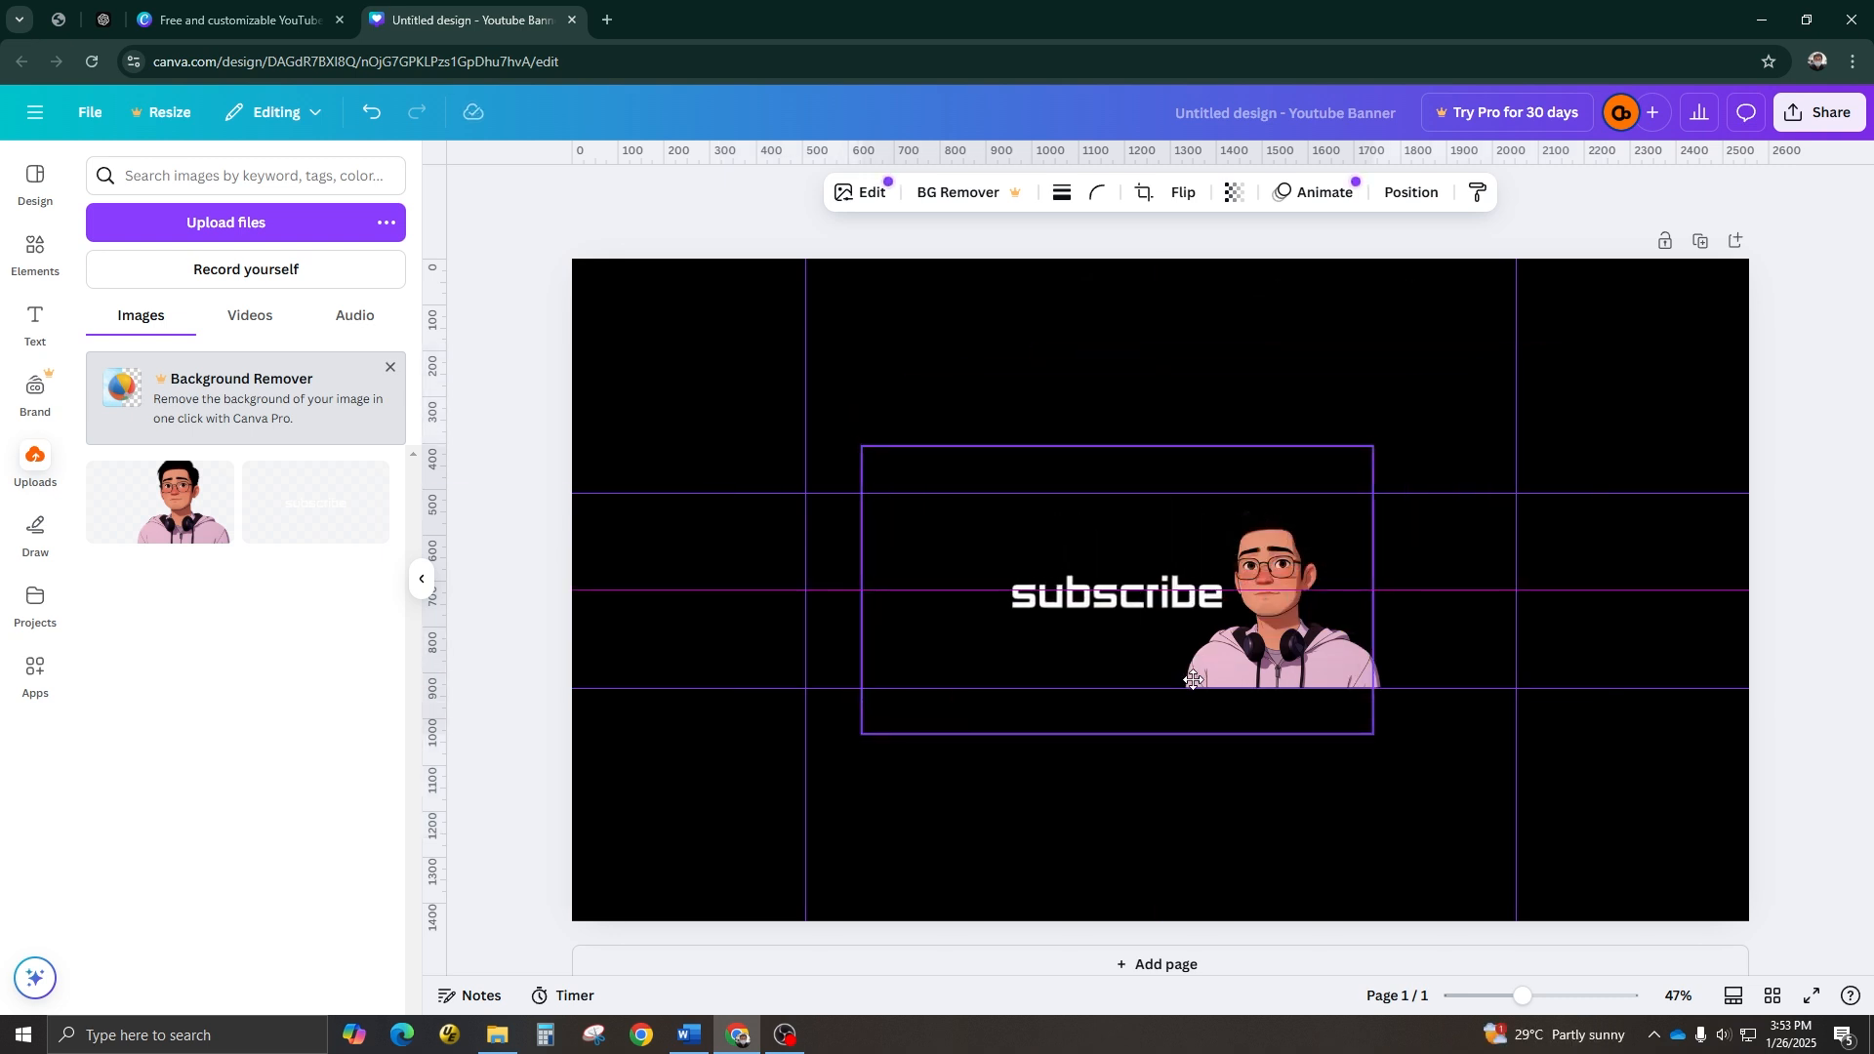
# Step: Add a 'New videos every week!' text box beneath the subscribe graphic
pyautogui.press('t')
pyautogui.write('New videos every week!')
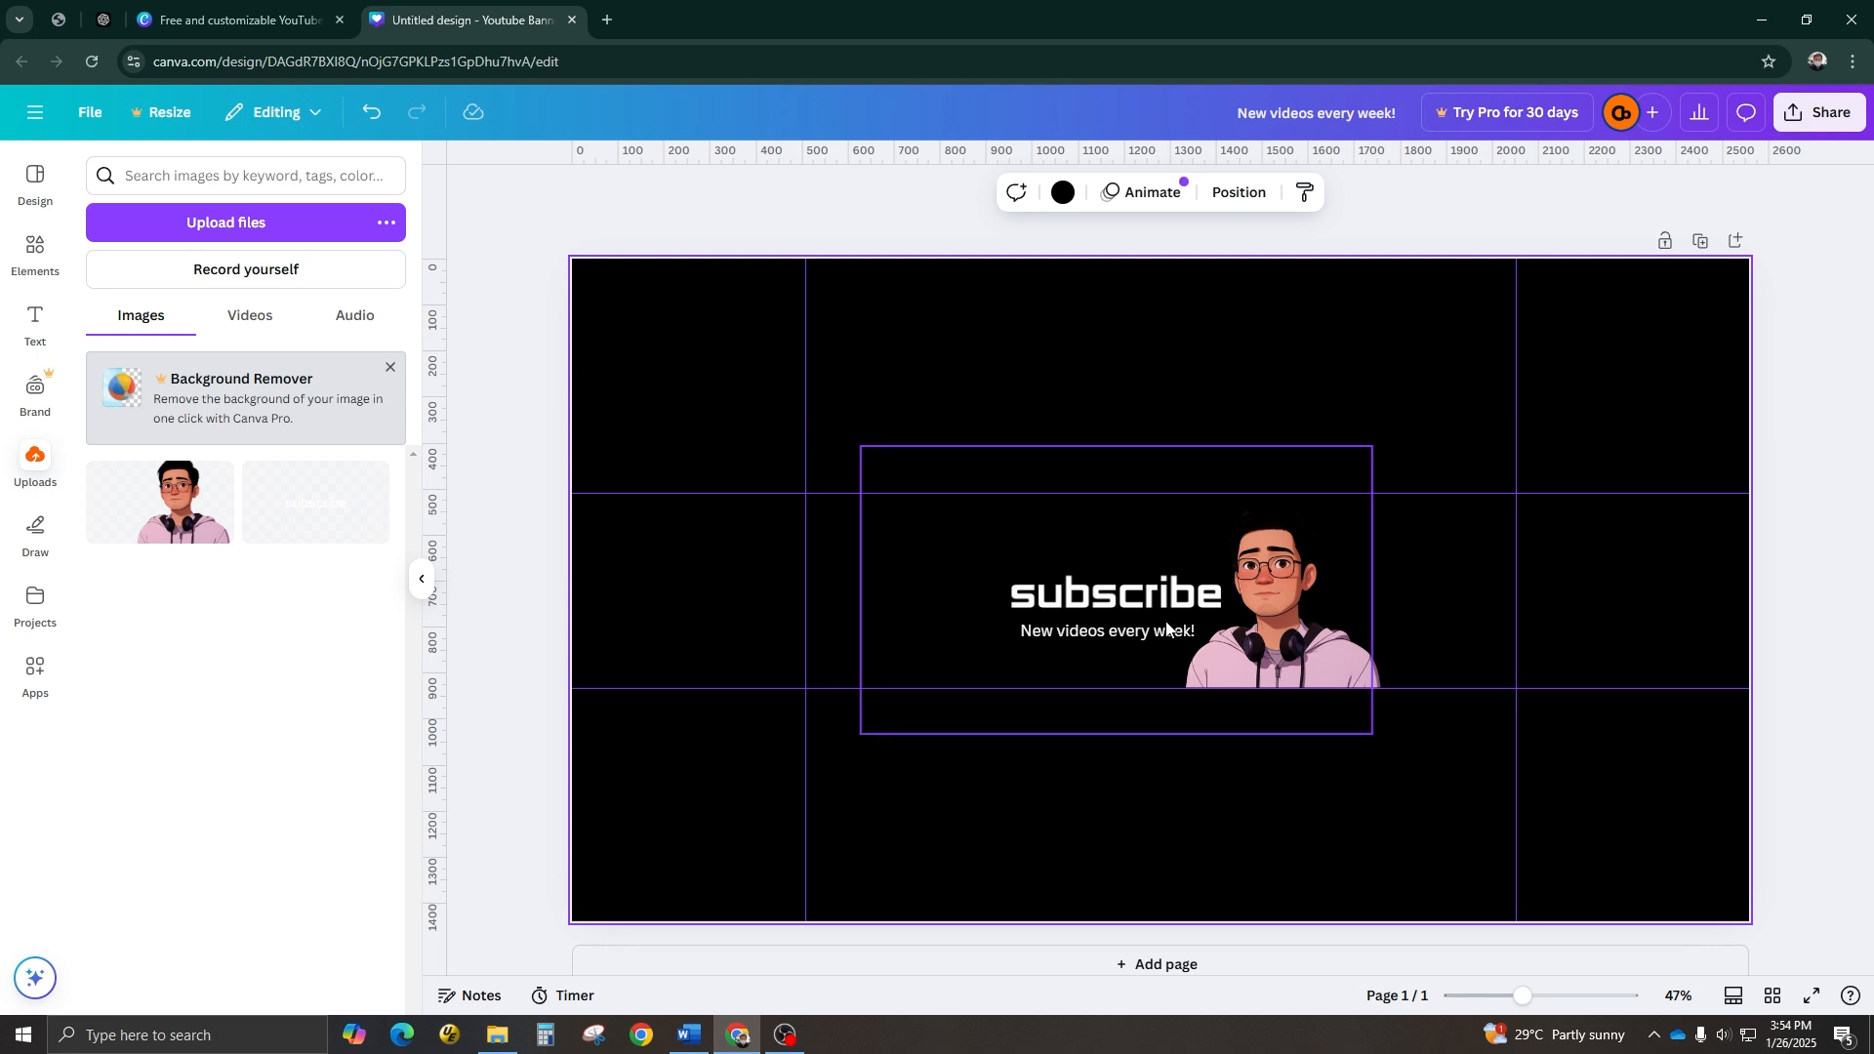
pyautogui.click(1348, 192)
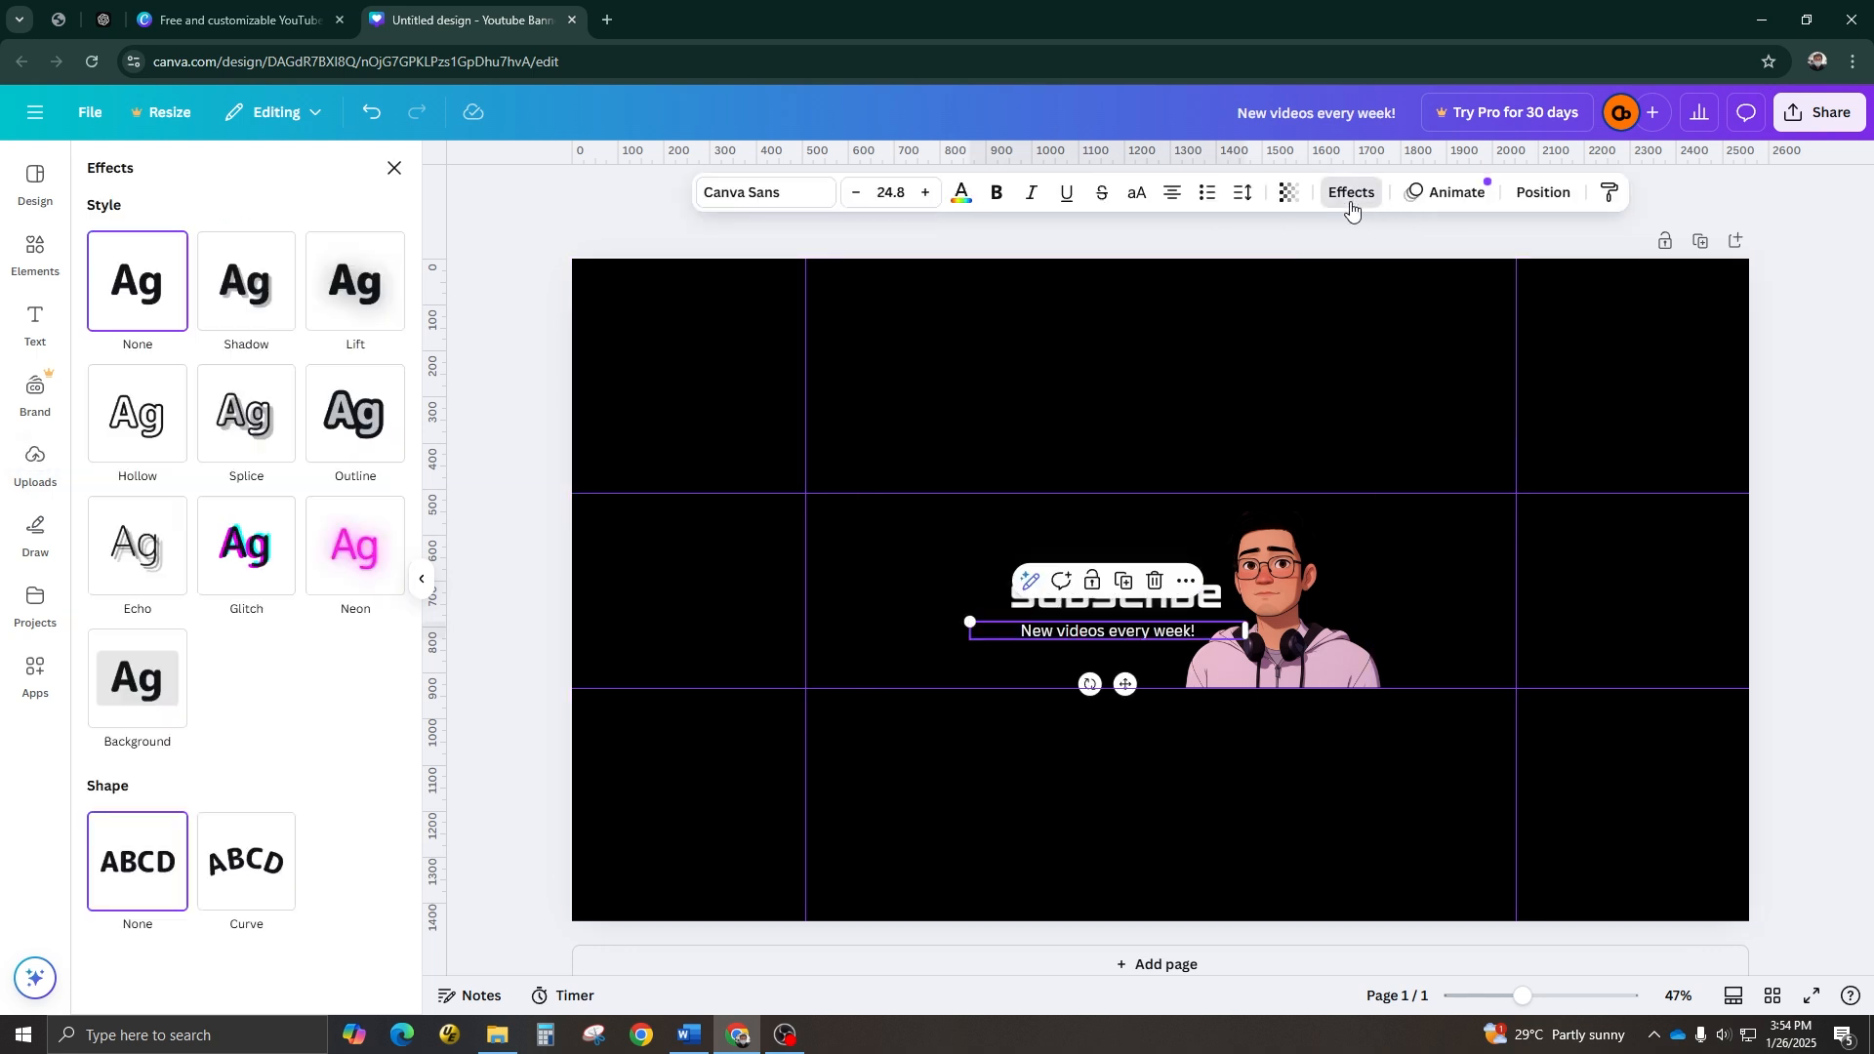
# Step: Give the tagline an orange Background effect with white text, then select the character image
pyautogui.click(136, 675)
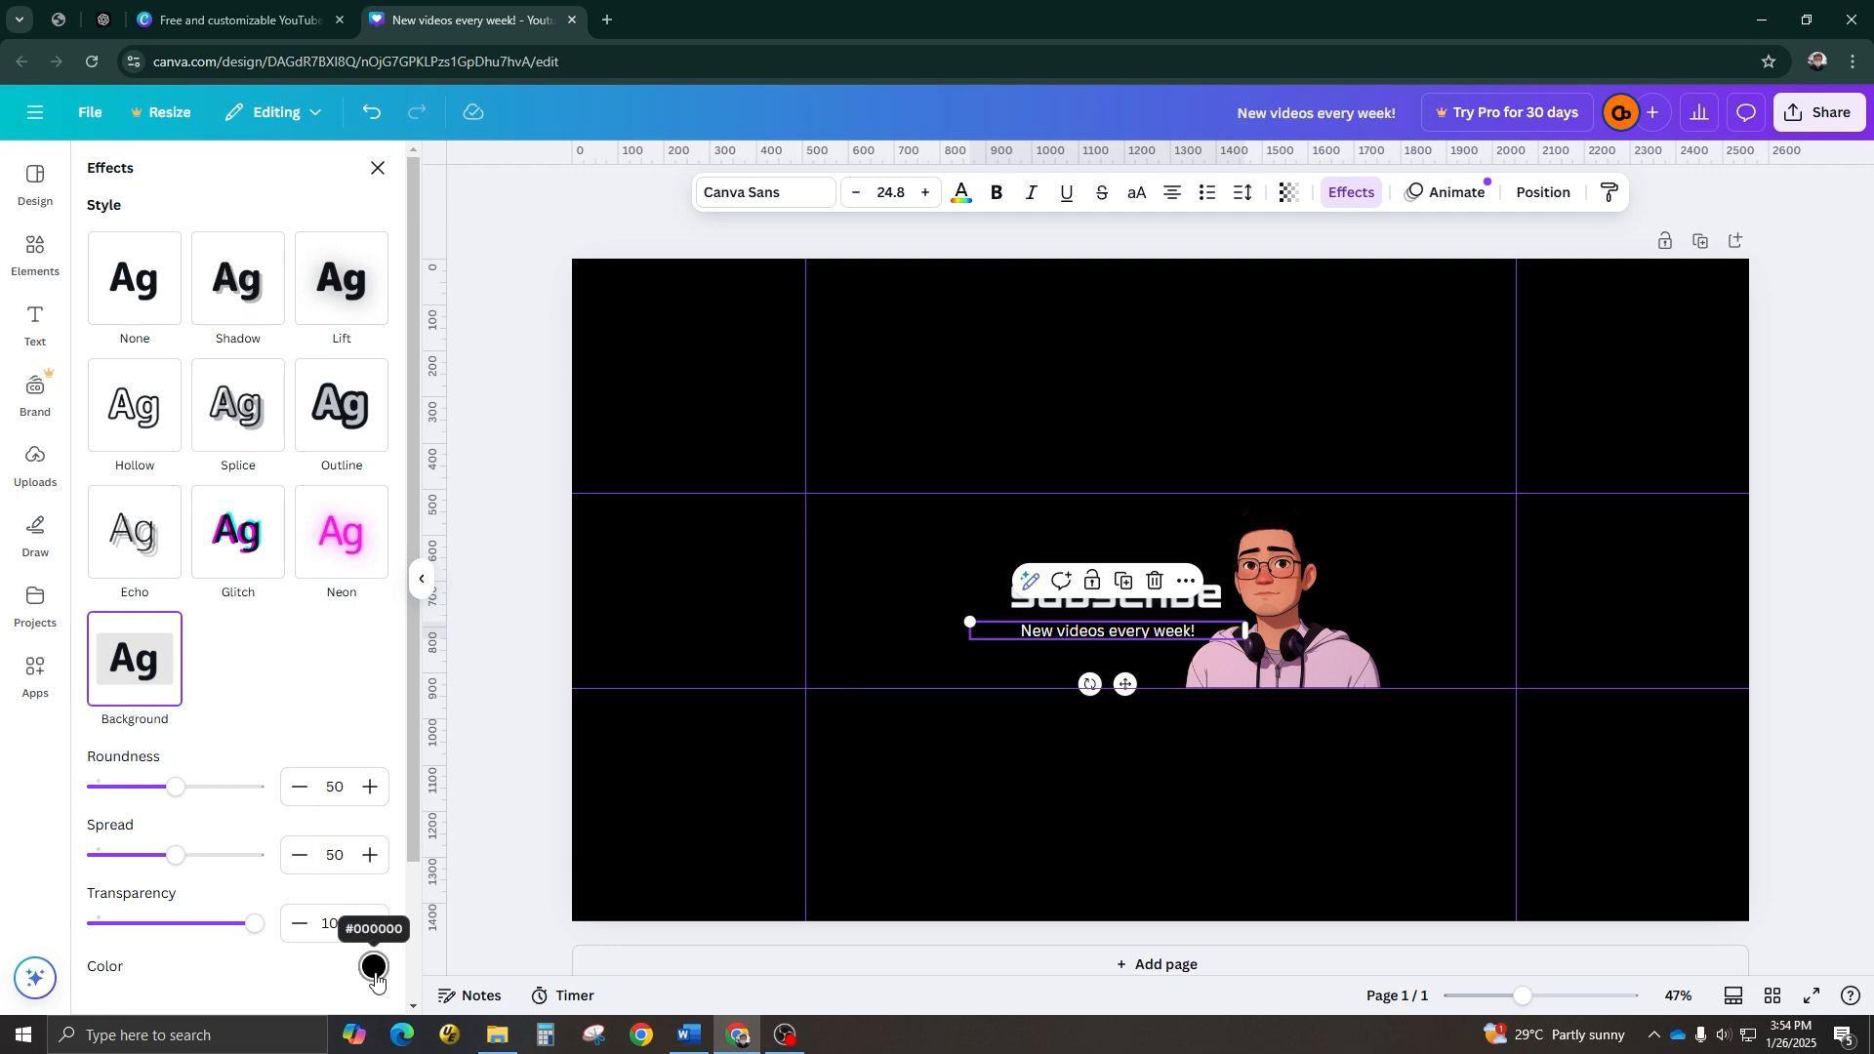
pyautogui.click(373, 965)
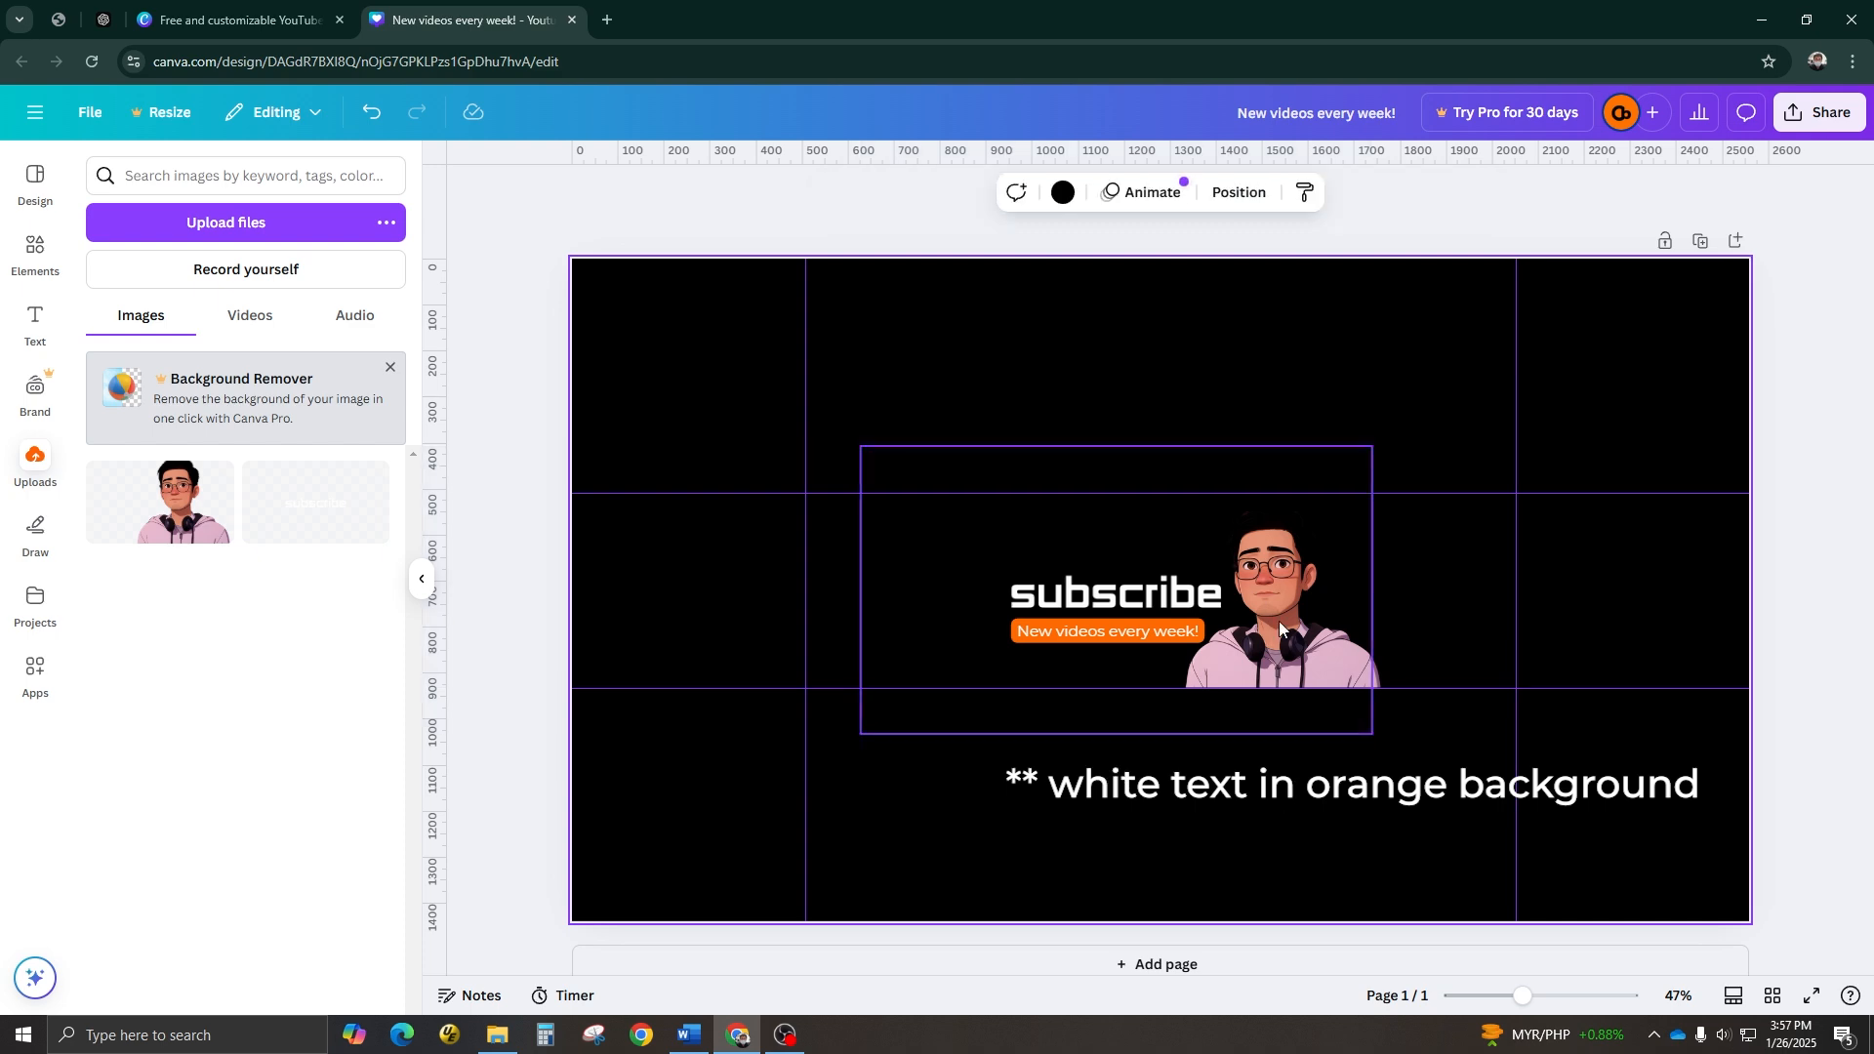
pyautogui.click(1279, 597)
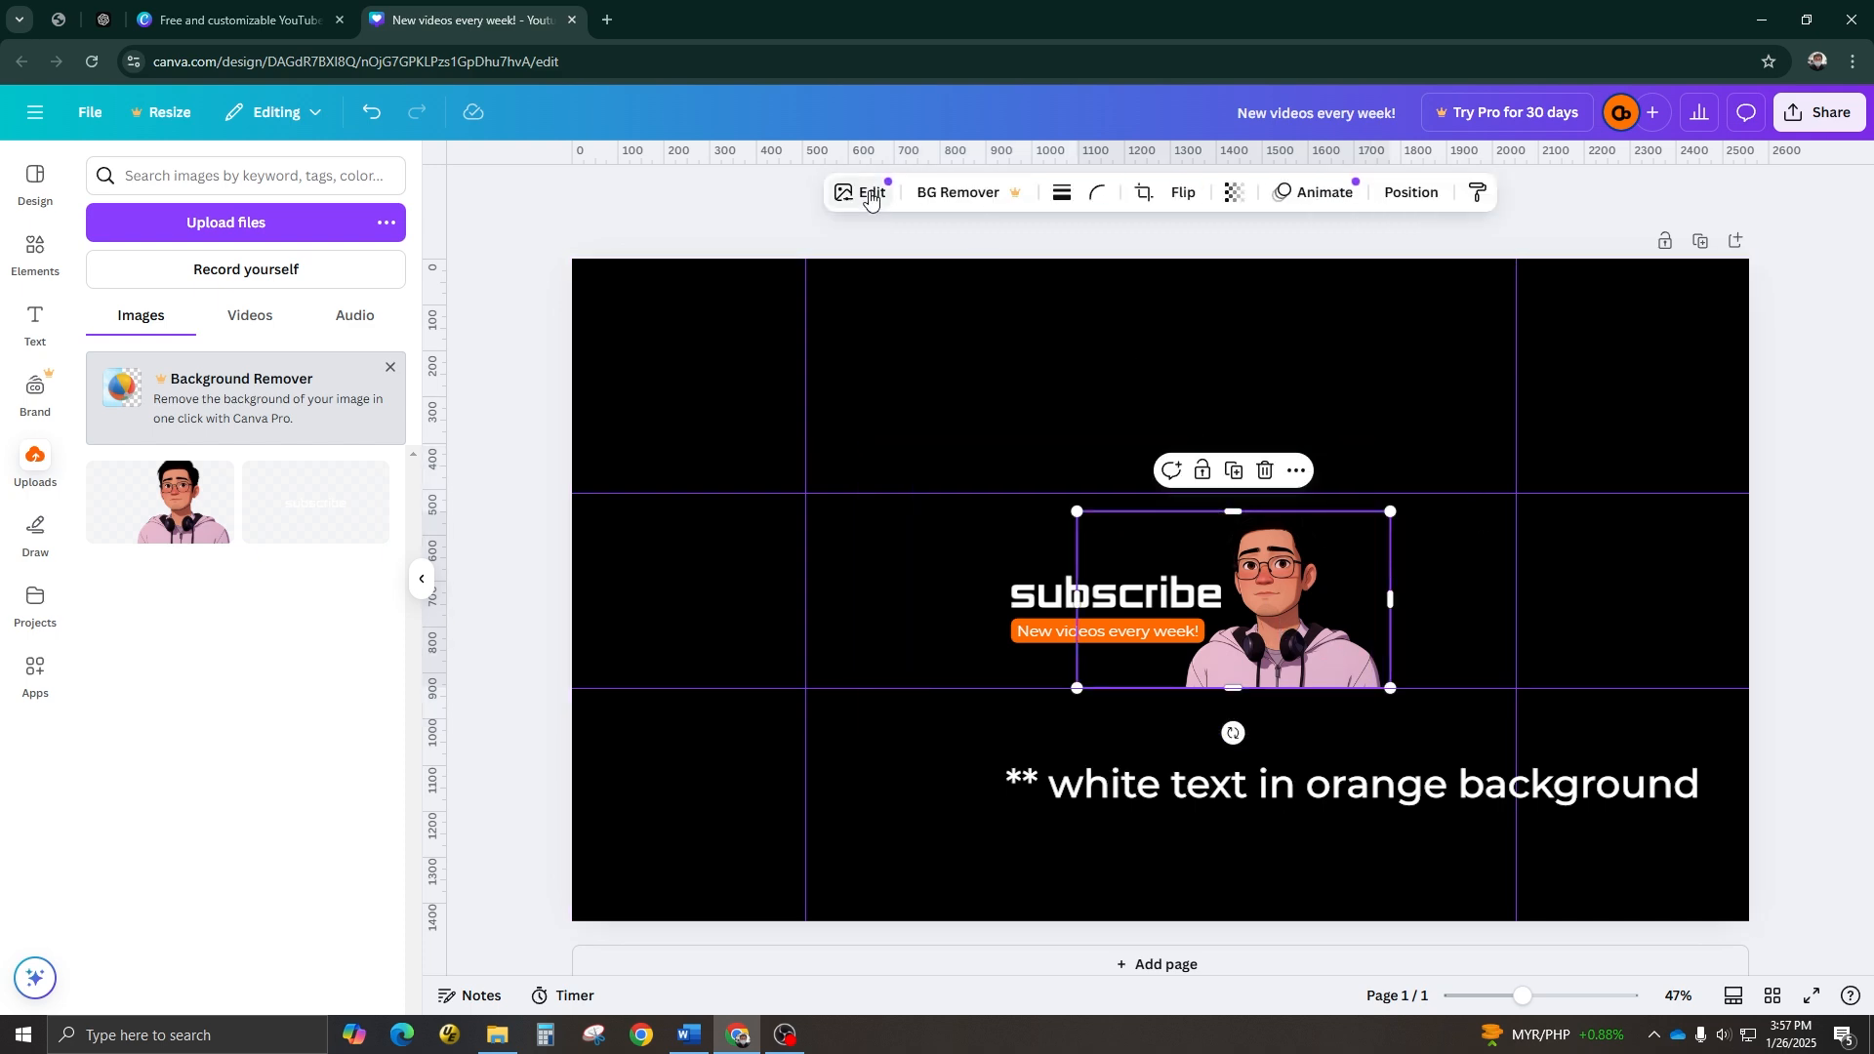
# Step: Adjust the character image to brightness -3 and contrast 38
pyautogui.click(869, 192)
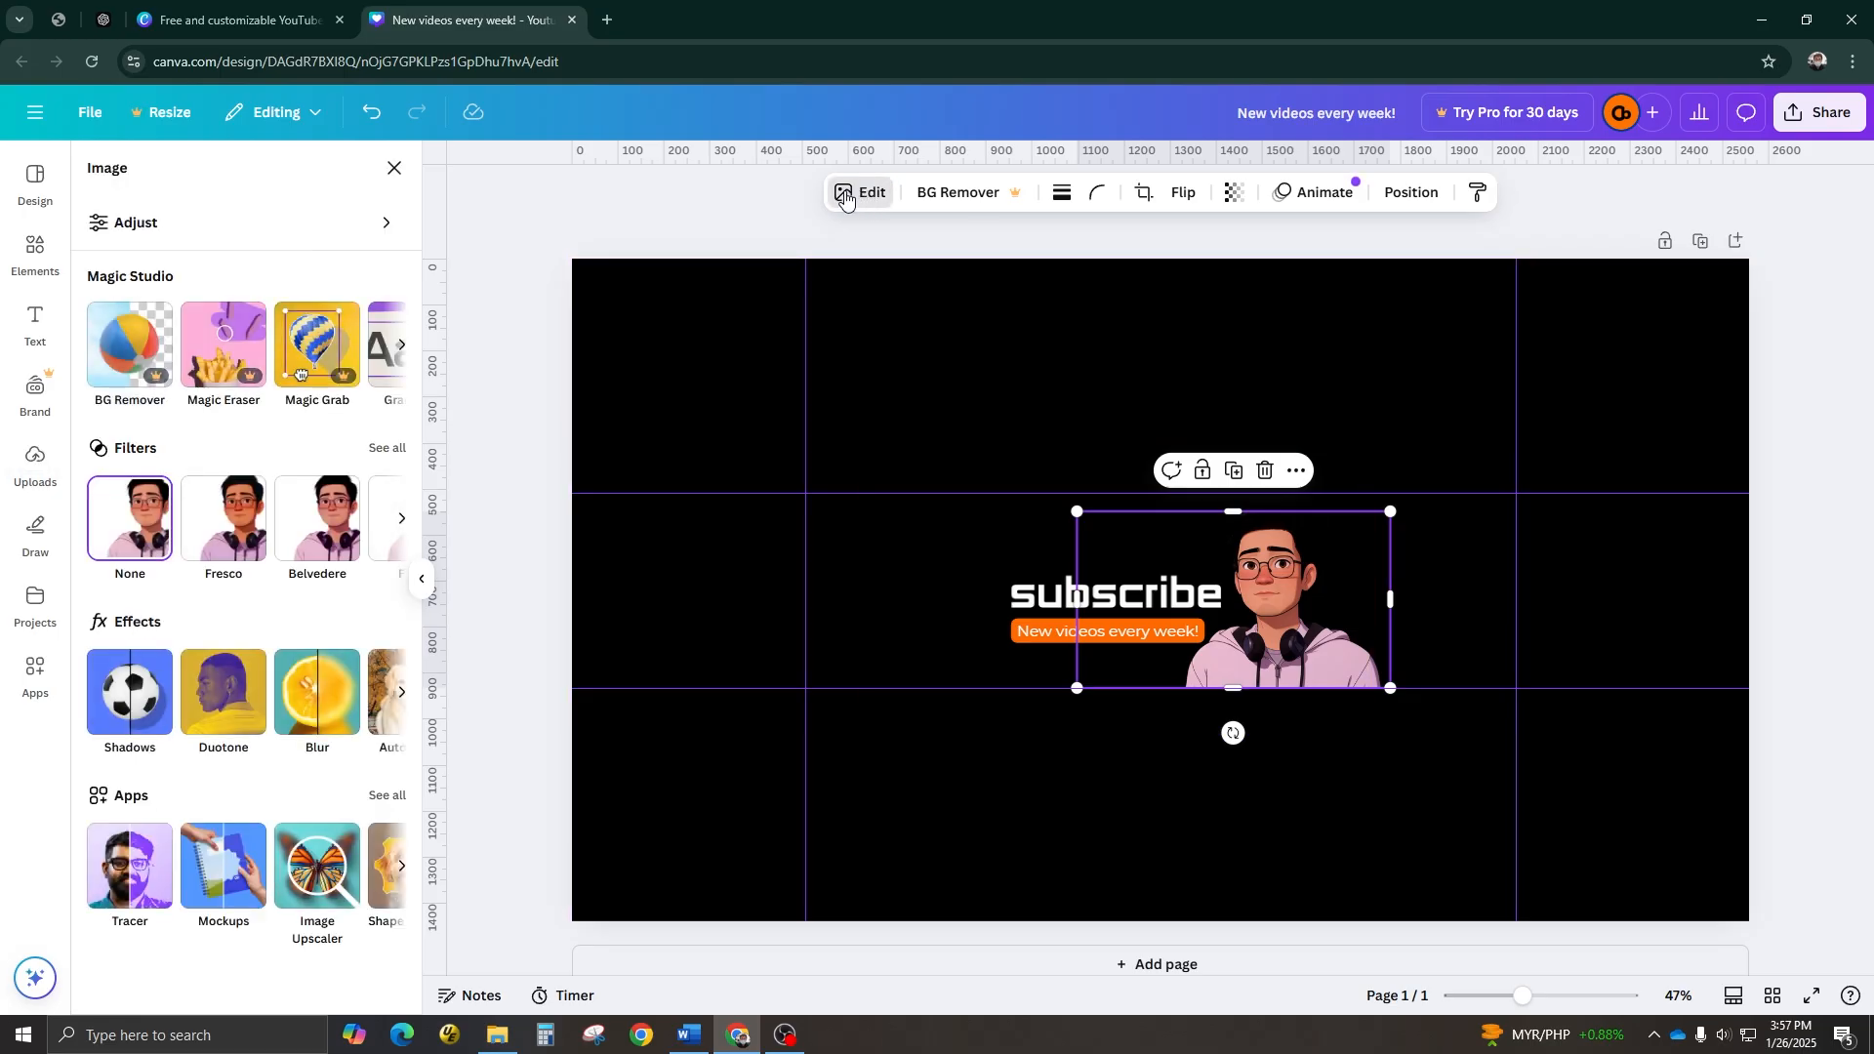
pyautogui.click(135, 222)
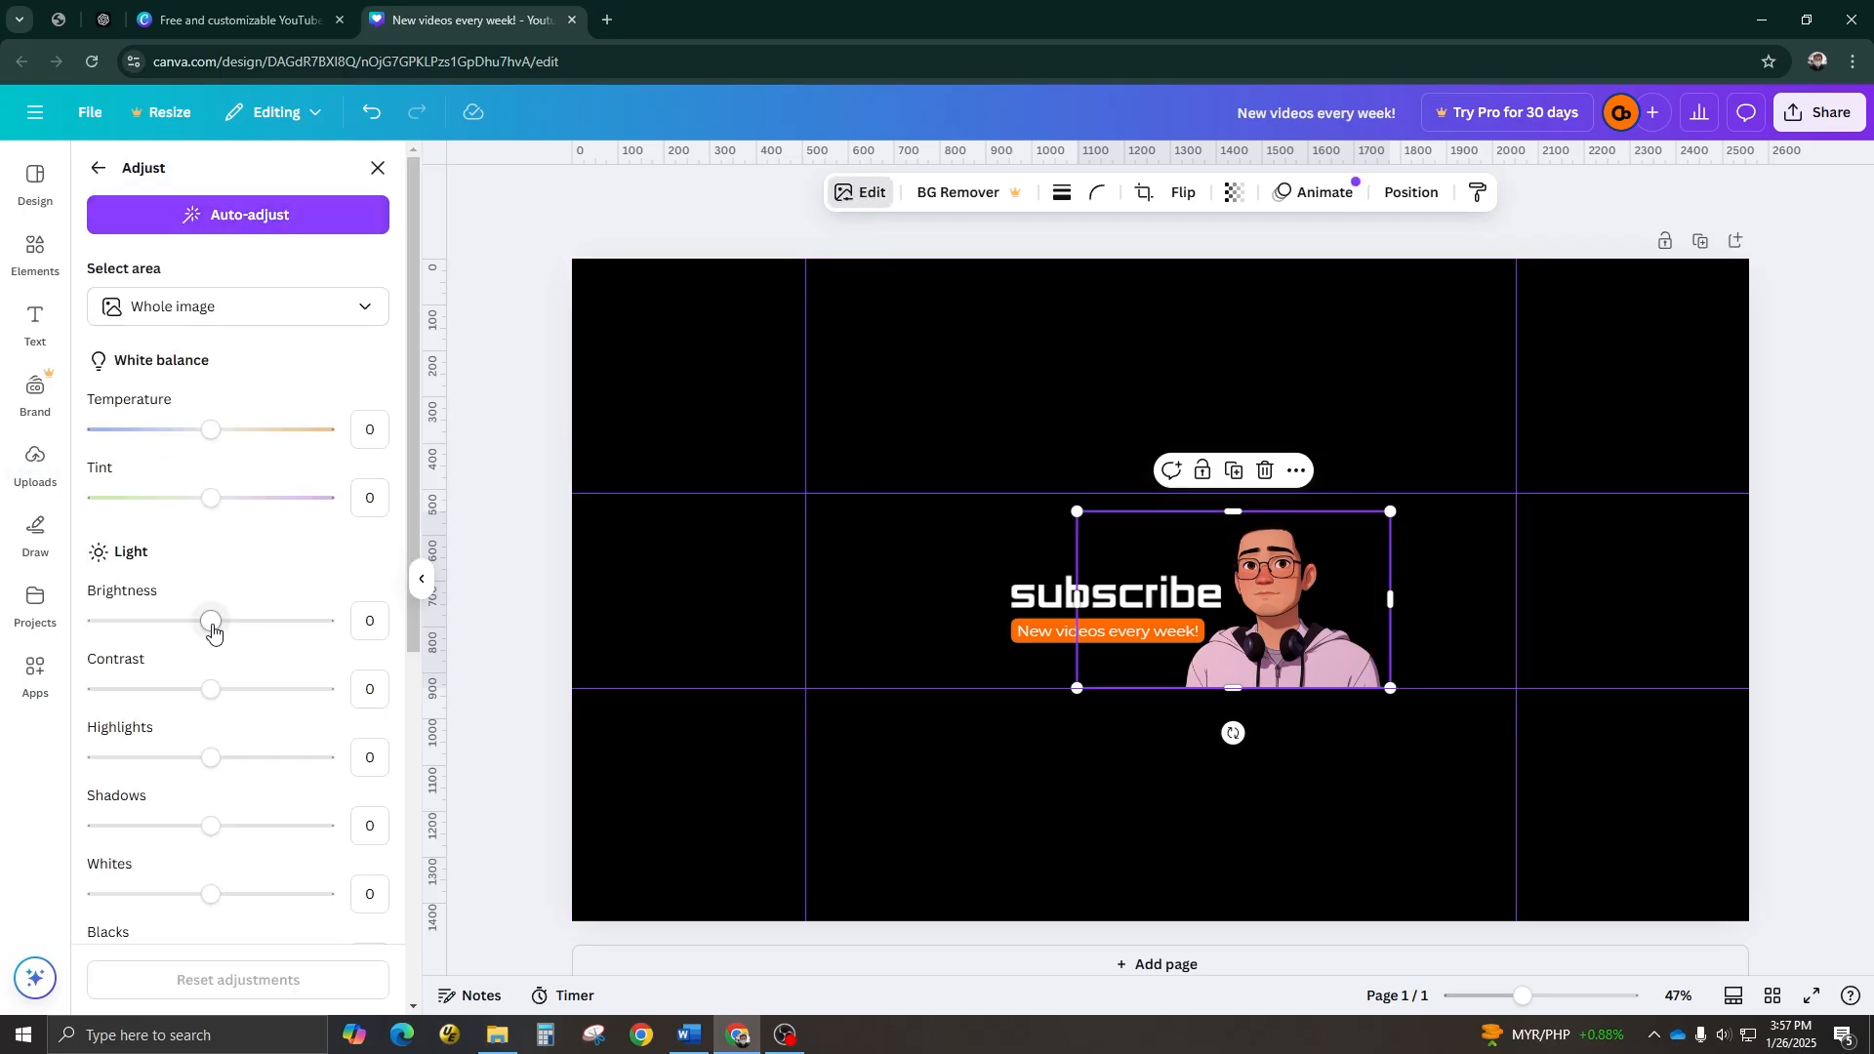
pyautogui.moveTo(211, 620); pyautogui.dragTo(195, 621)
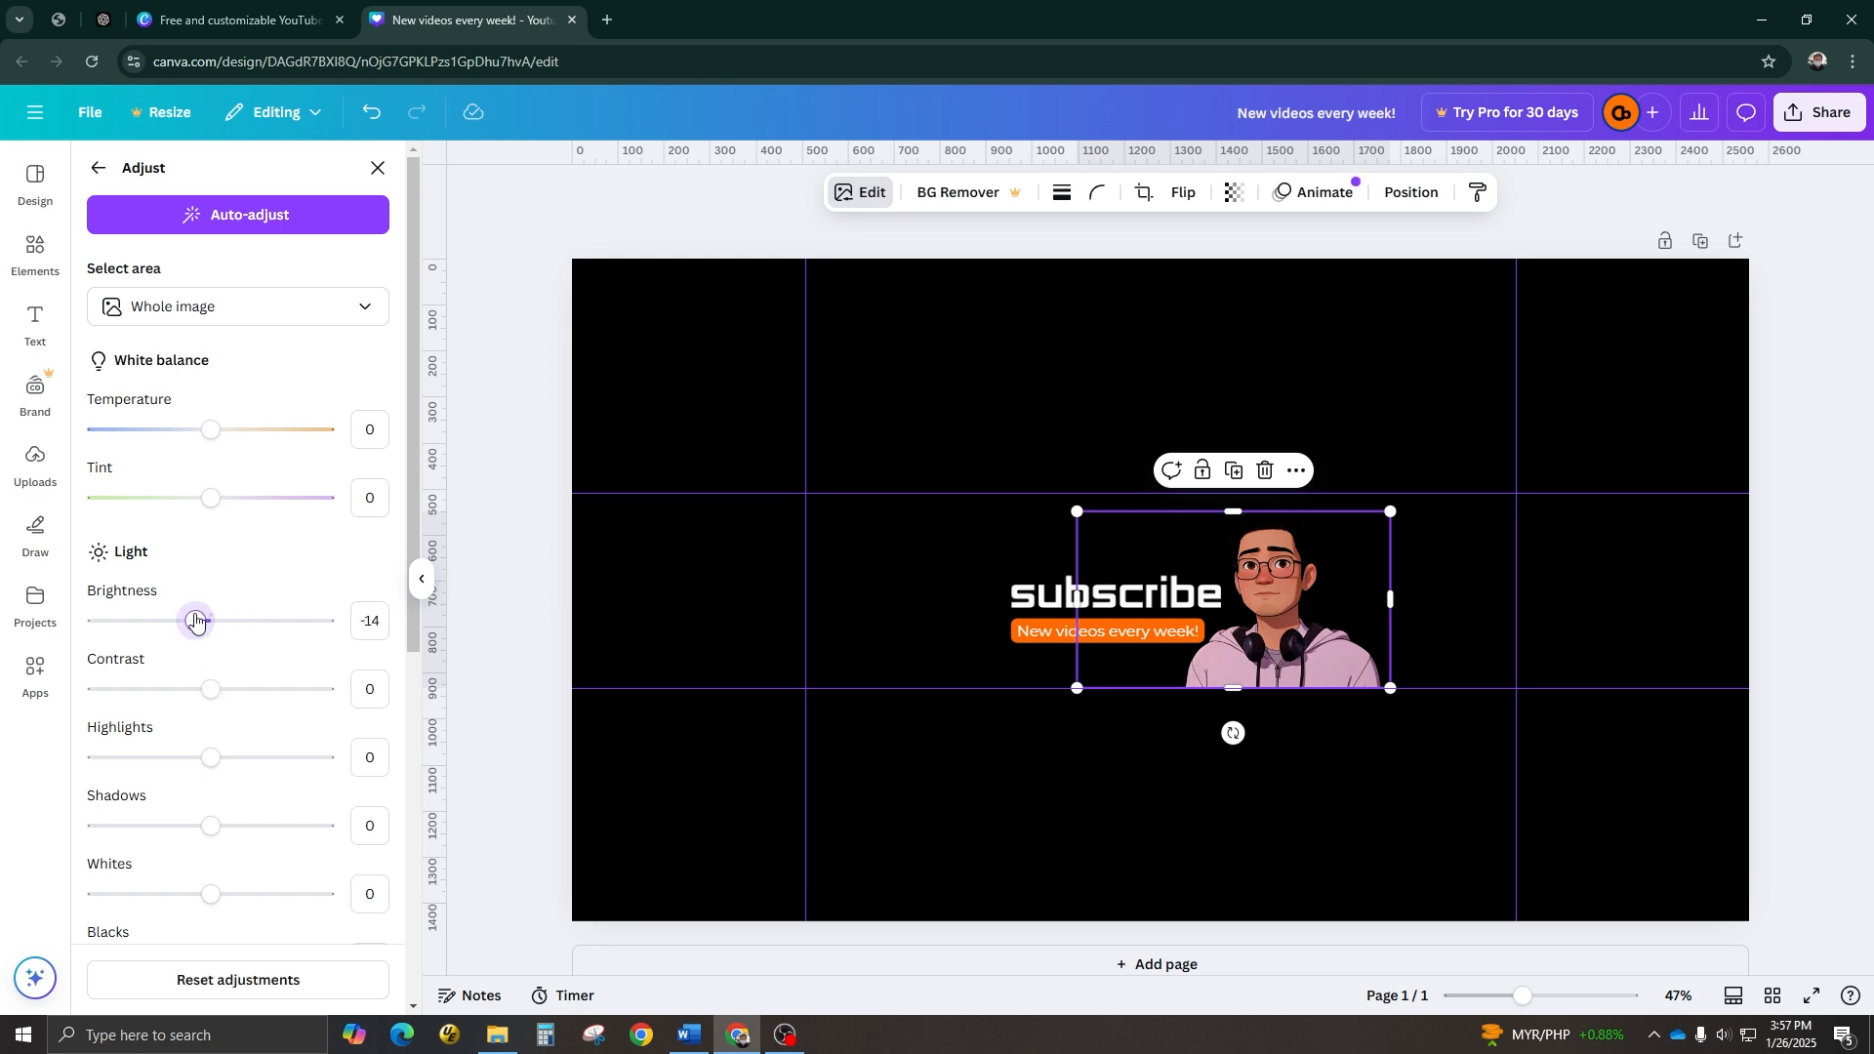
pyautogui.moveTo(212, 690); pyautogui.dragTo(287, 690)
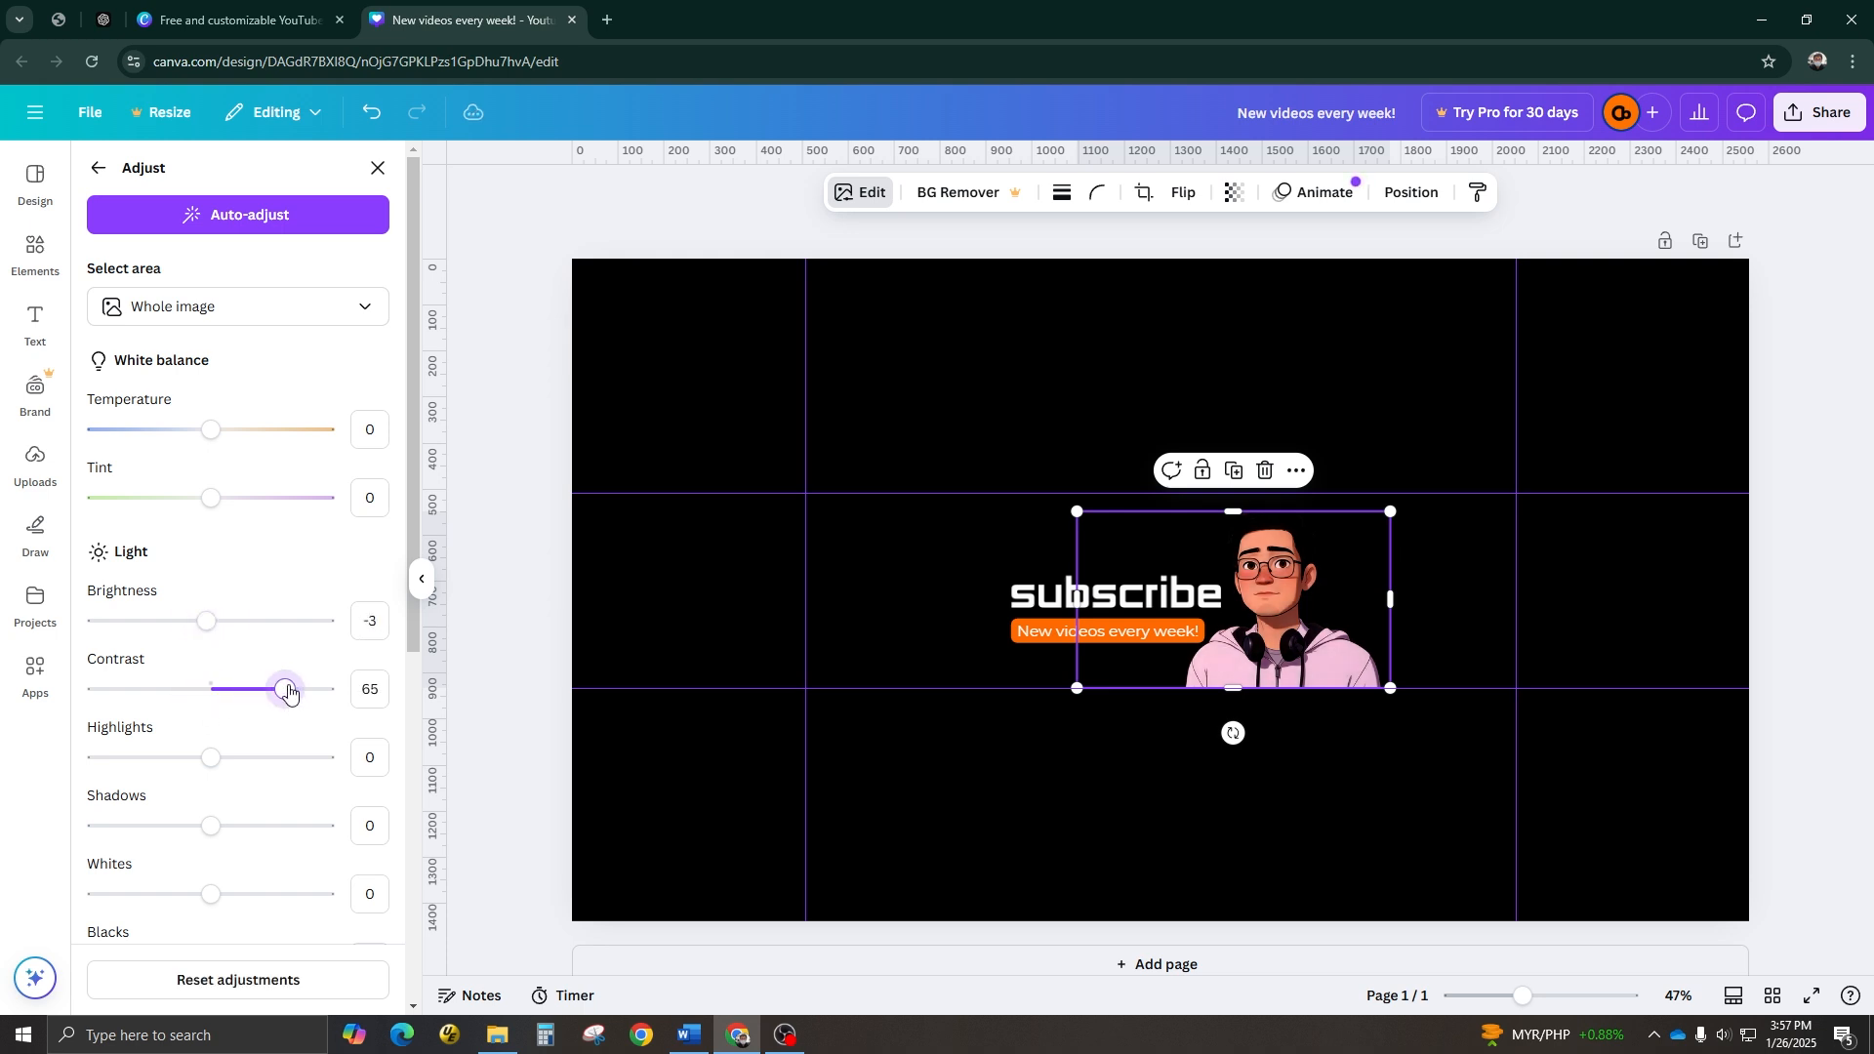
pyautogui.moveTo(284, 690); pyautogui.dragTo(254, 691)
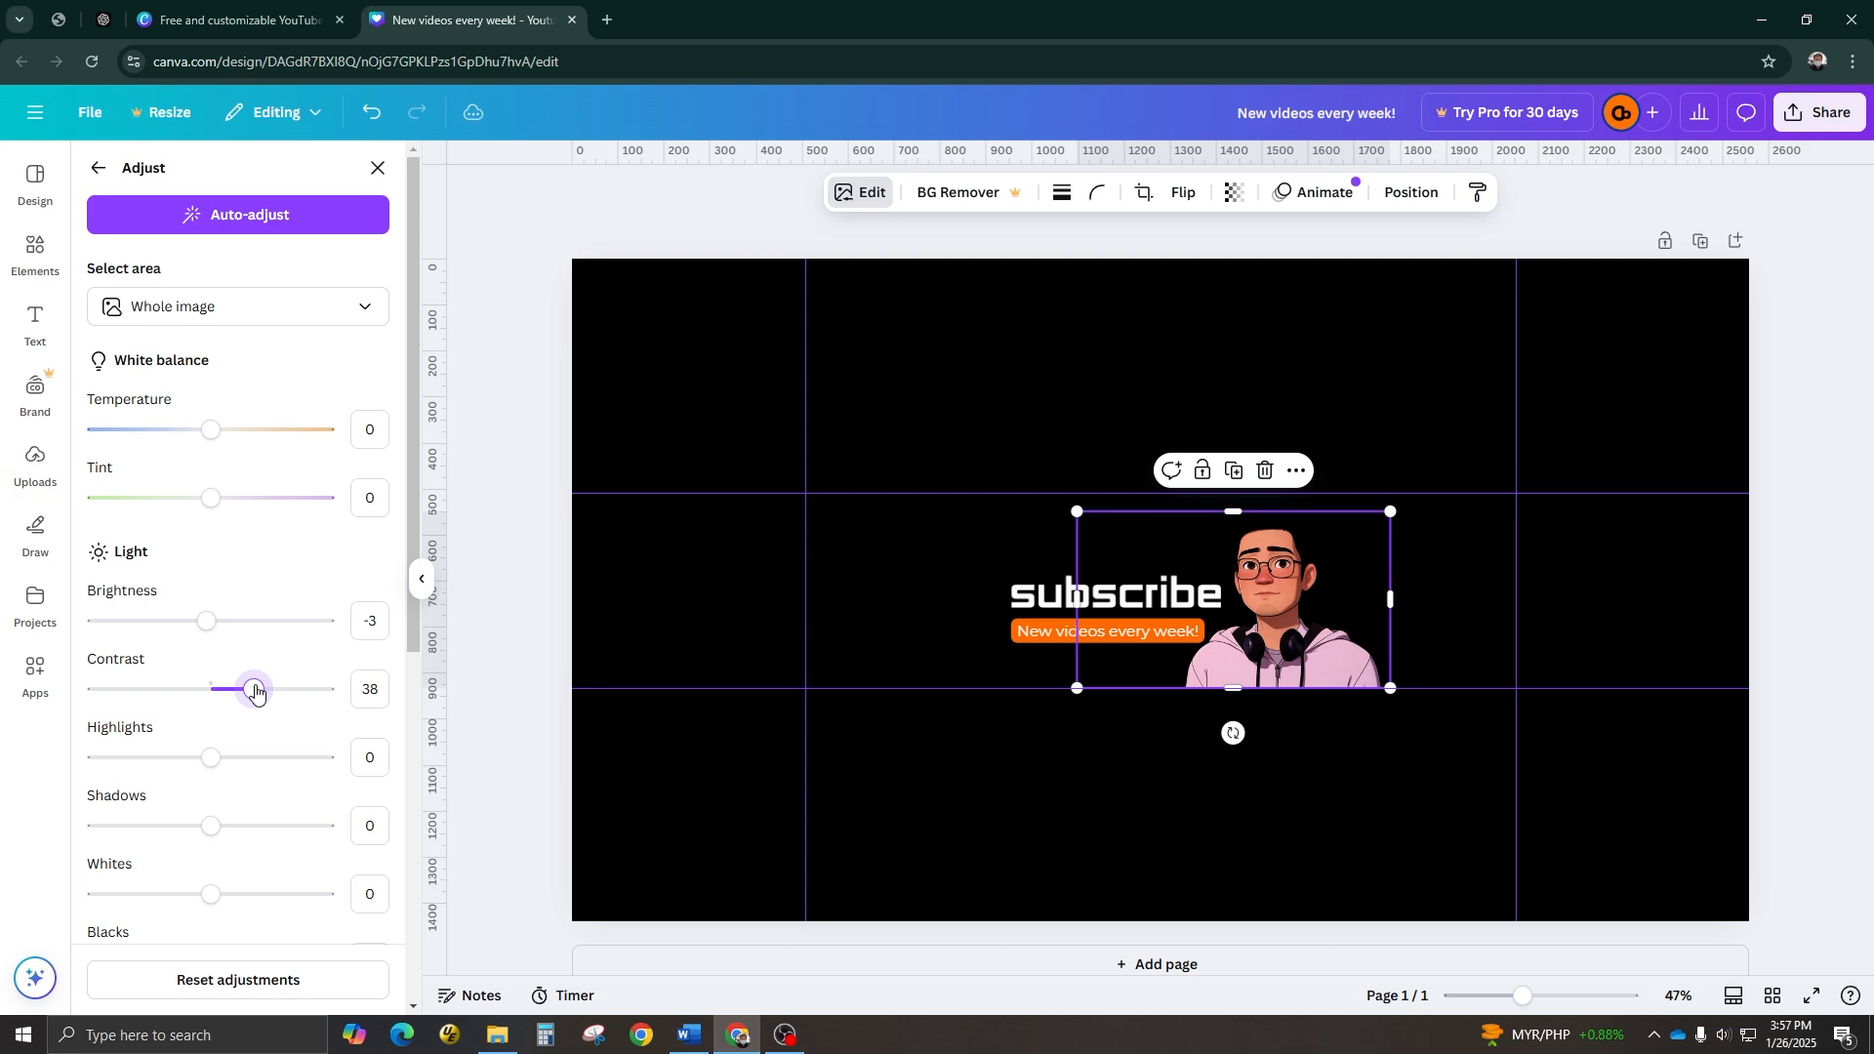
pyautogui.scroll(-3)
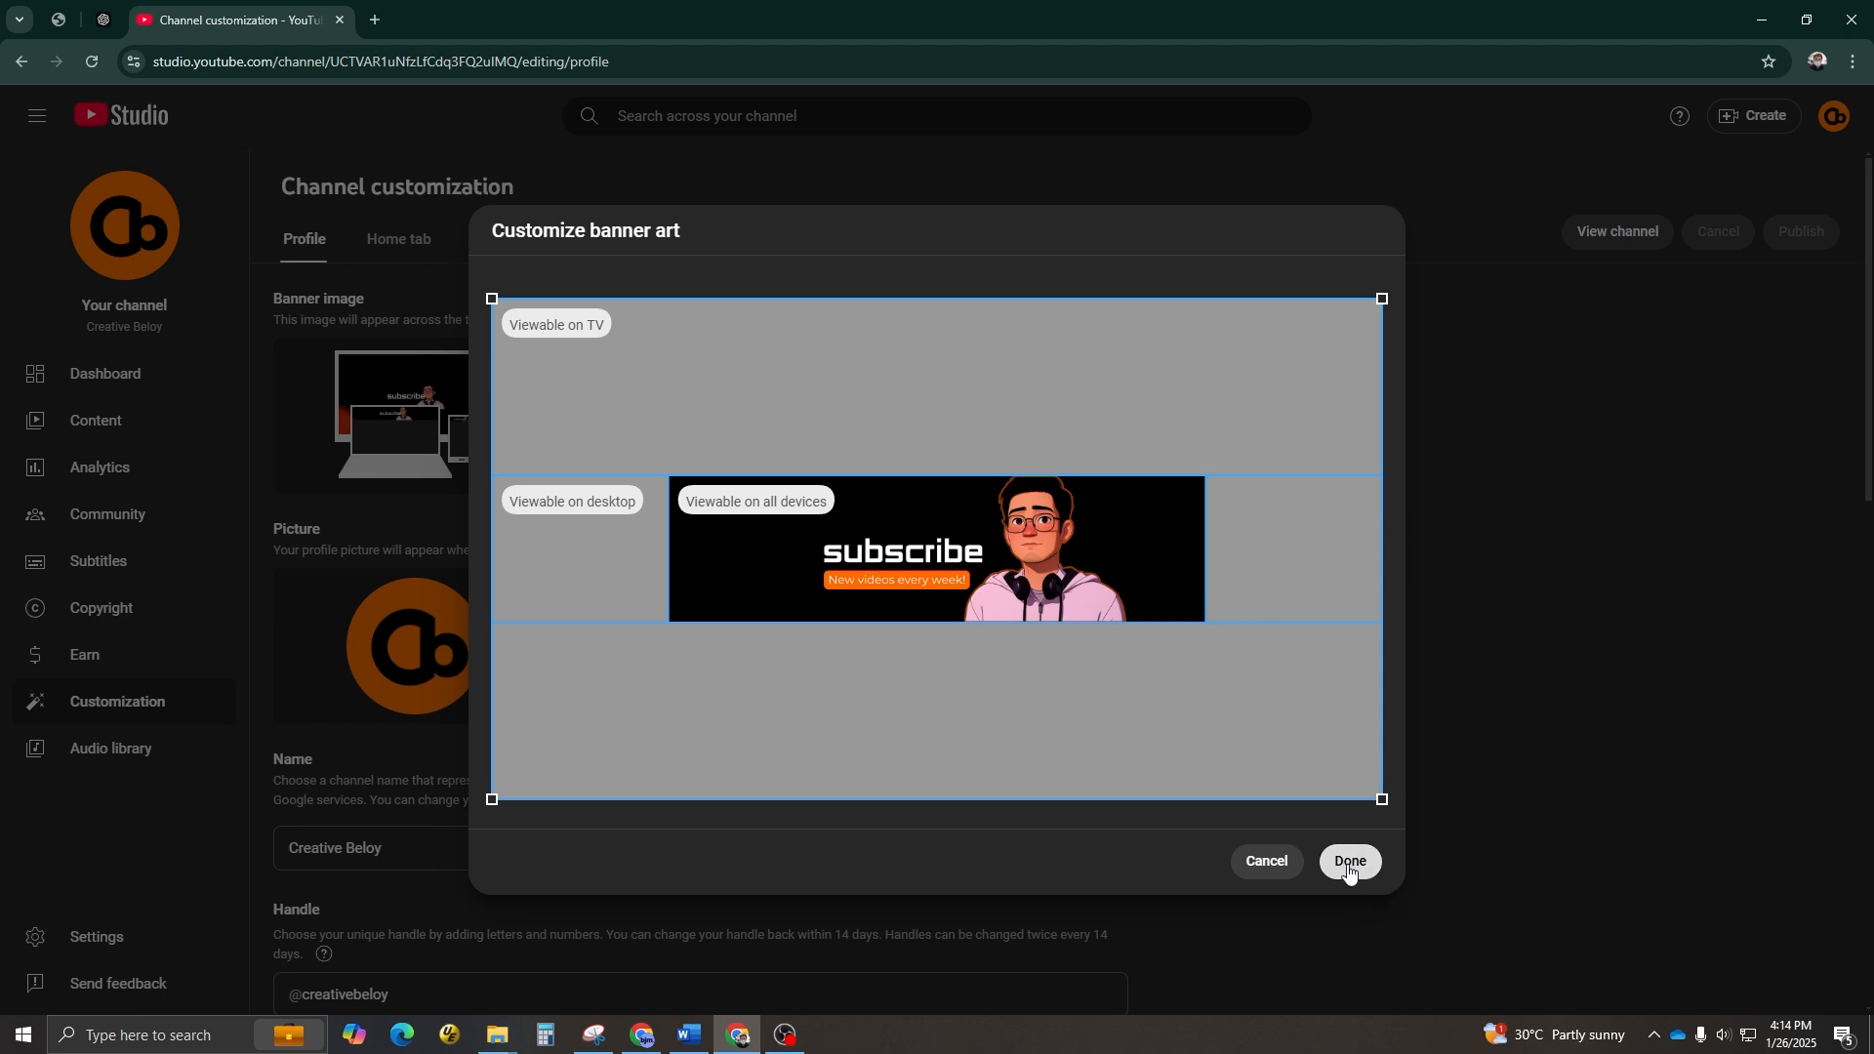
# Step: Confirm the banner crop in Customize banner art and publish the channel changes
pyautogui.click(1348, 862)
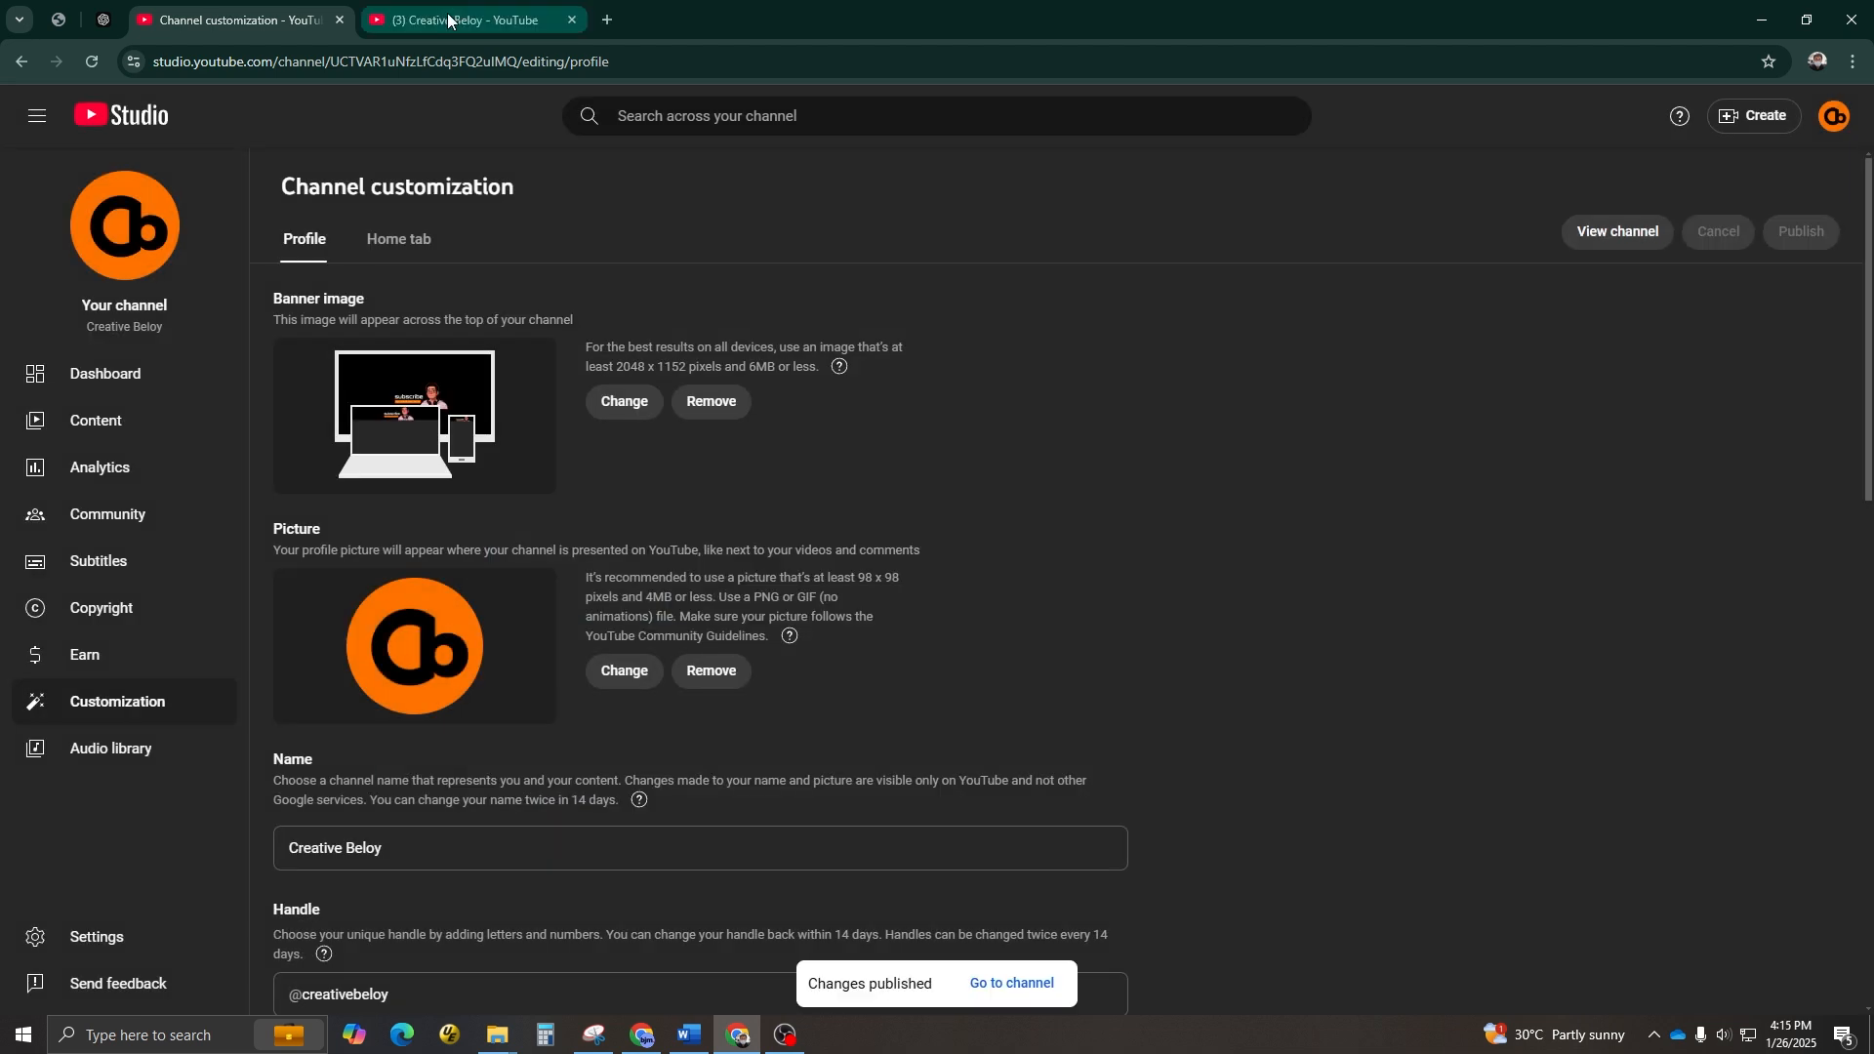